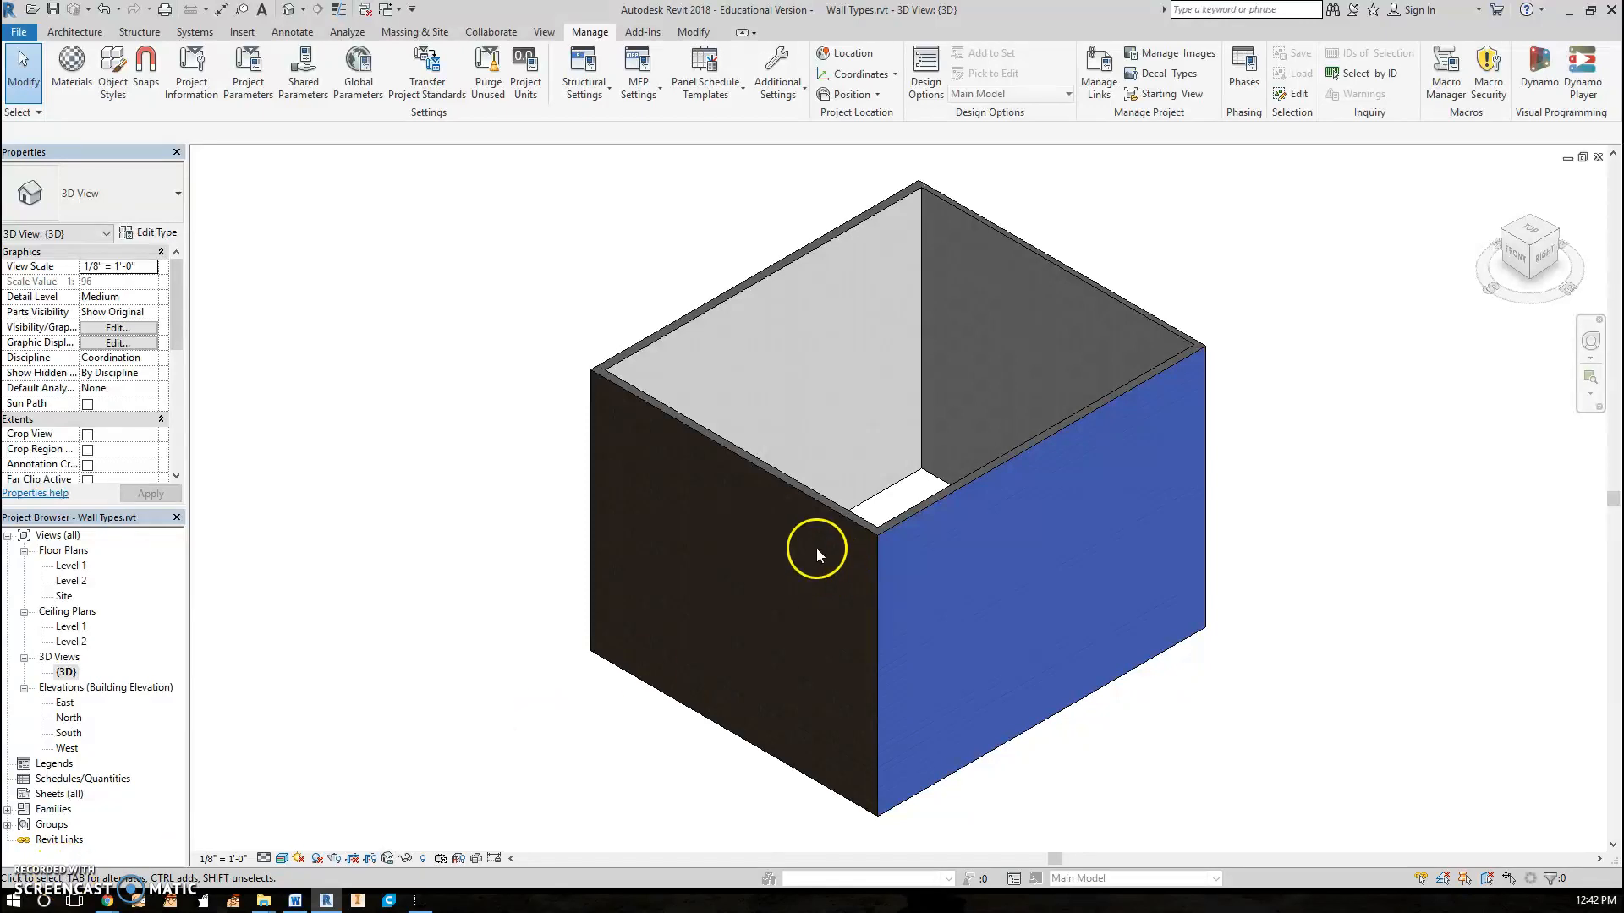
# Select the shed wall and reach its wall type's layer structure
pyautogui.click(817, 552)
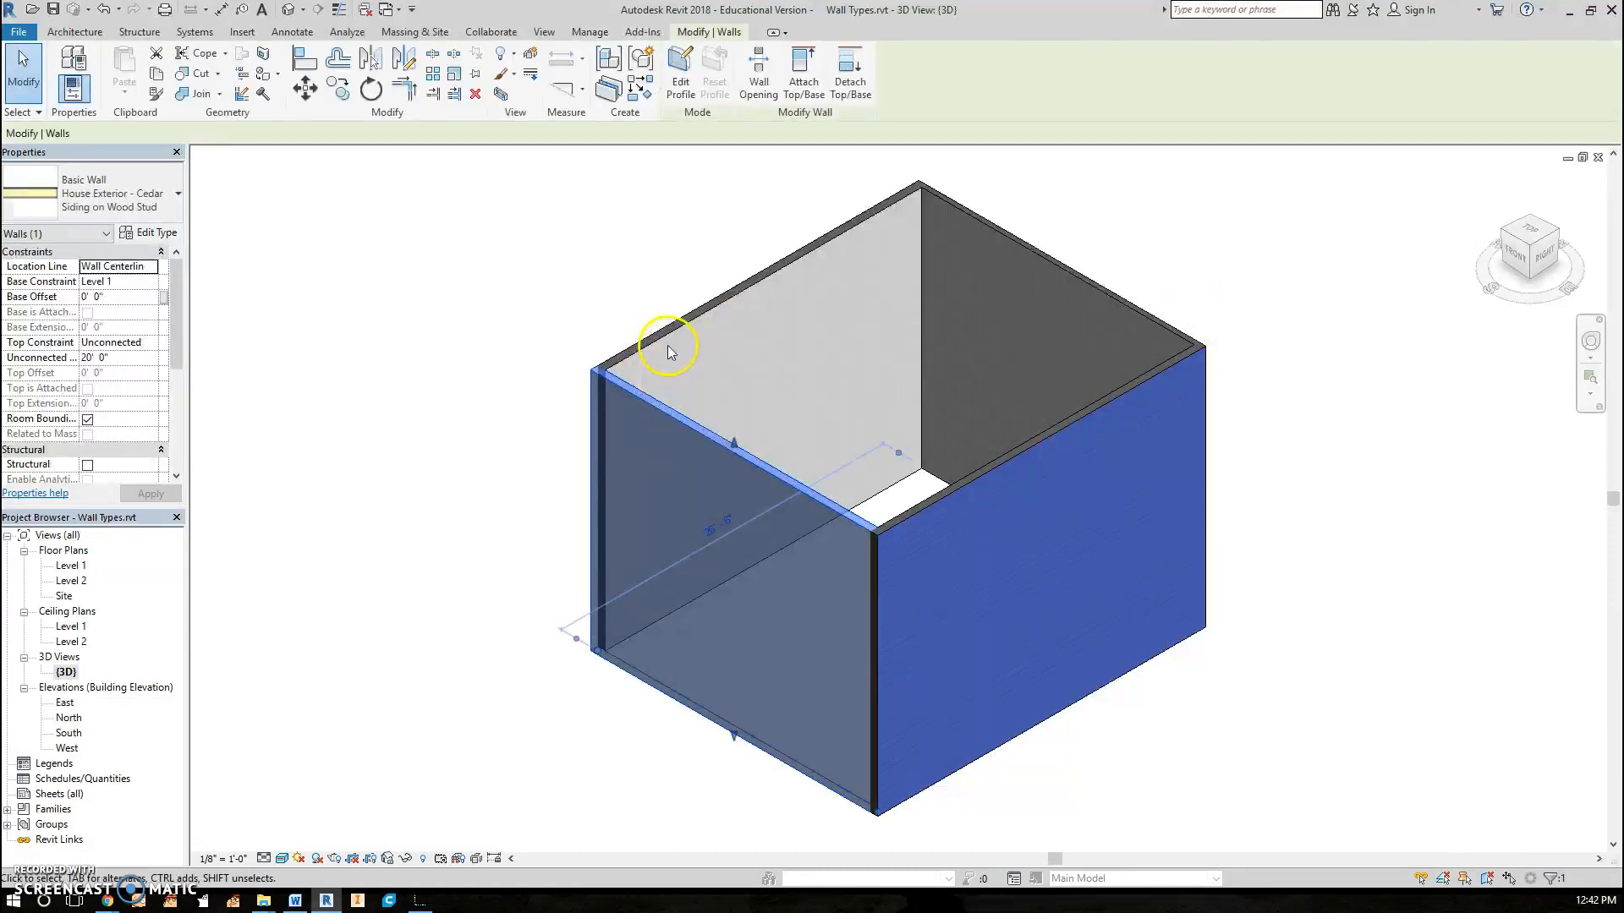
pyautogui.moveTo(669, 347)
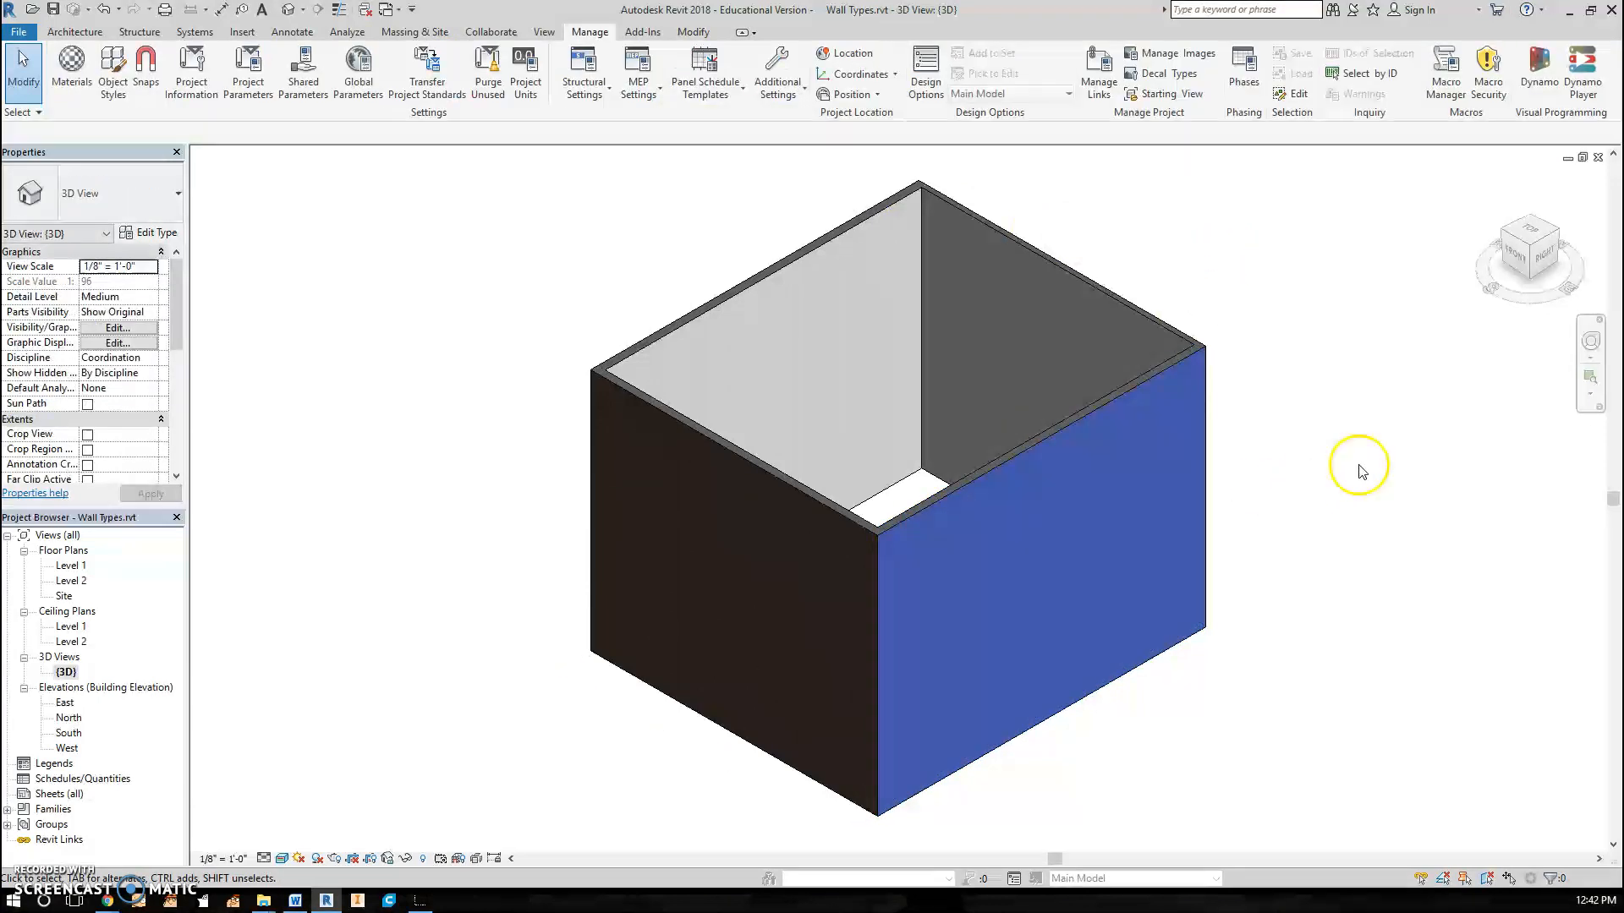
pyautogui.moveTo(1010, 581)
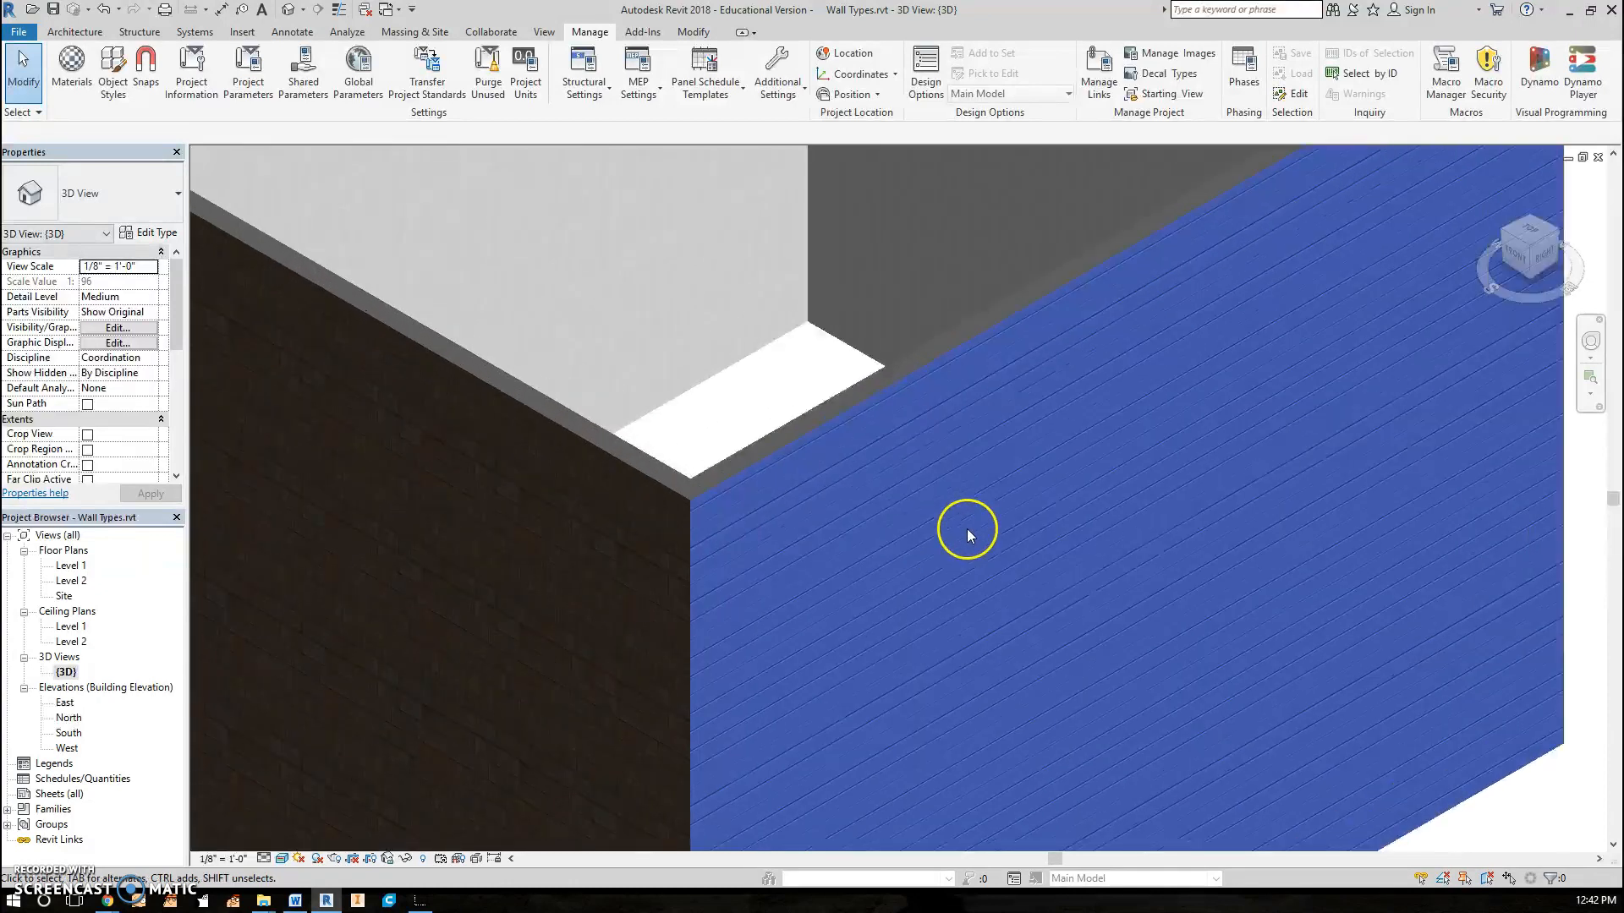
pyautogui.moveTo(717, 401)
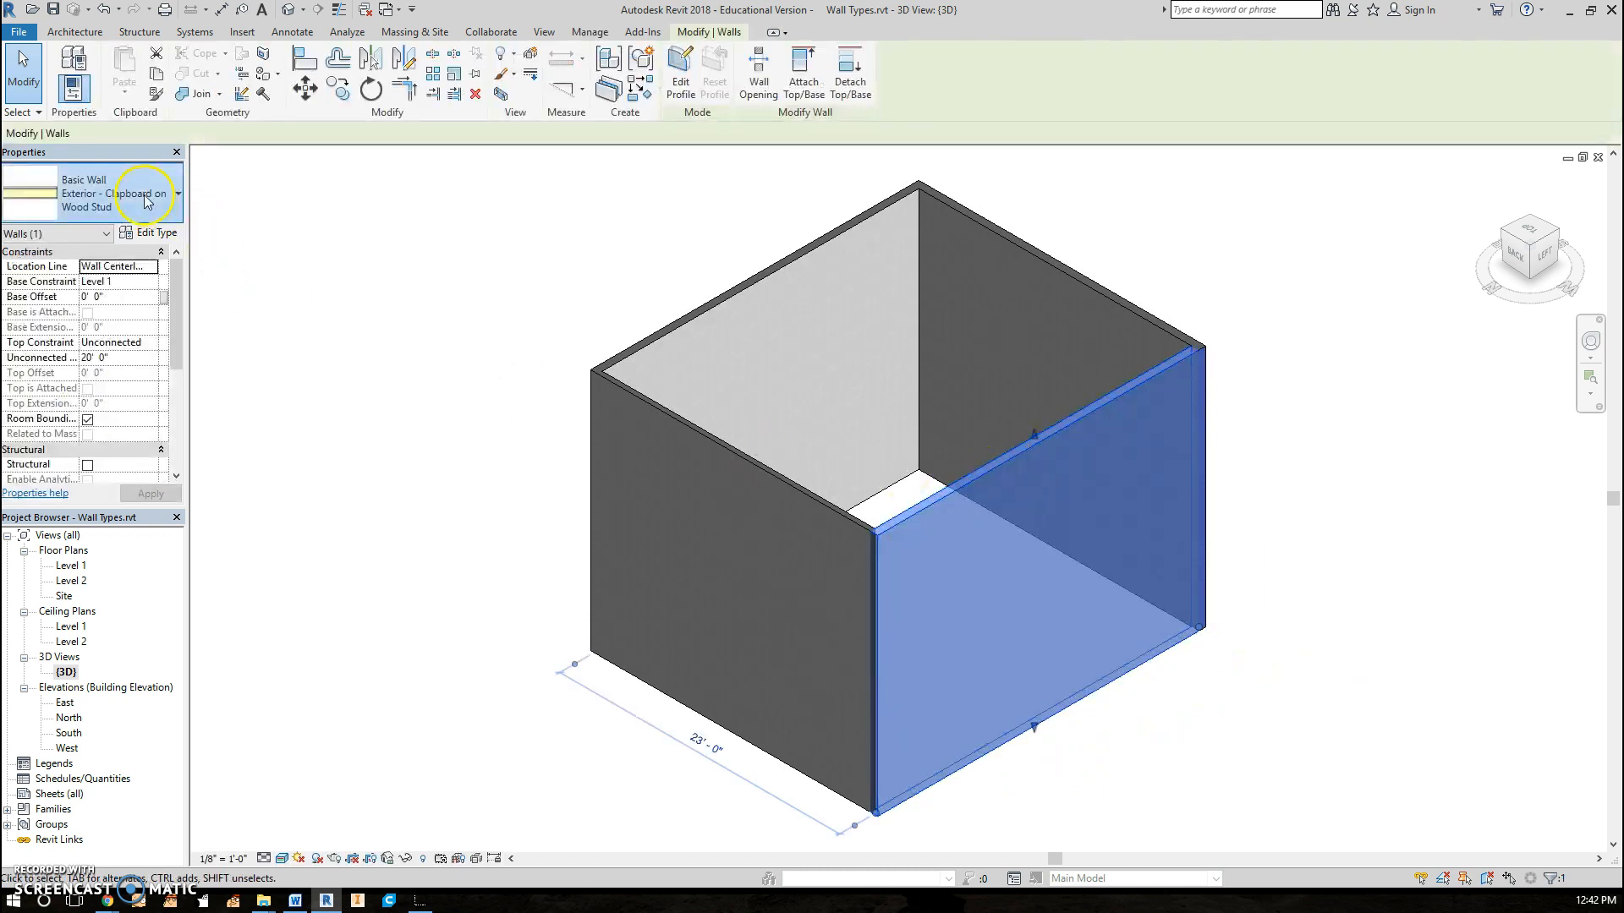
pyautogui.click(176, 193)
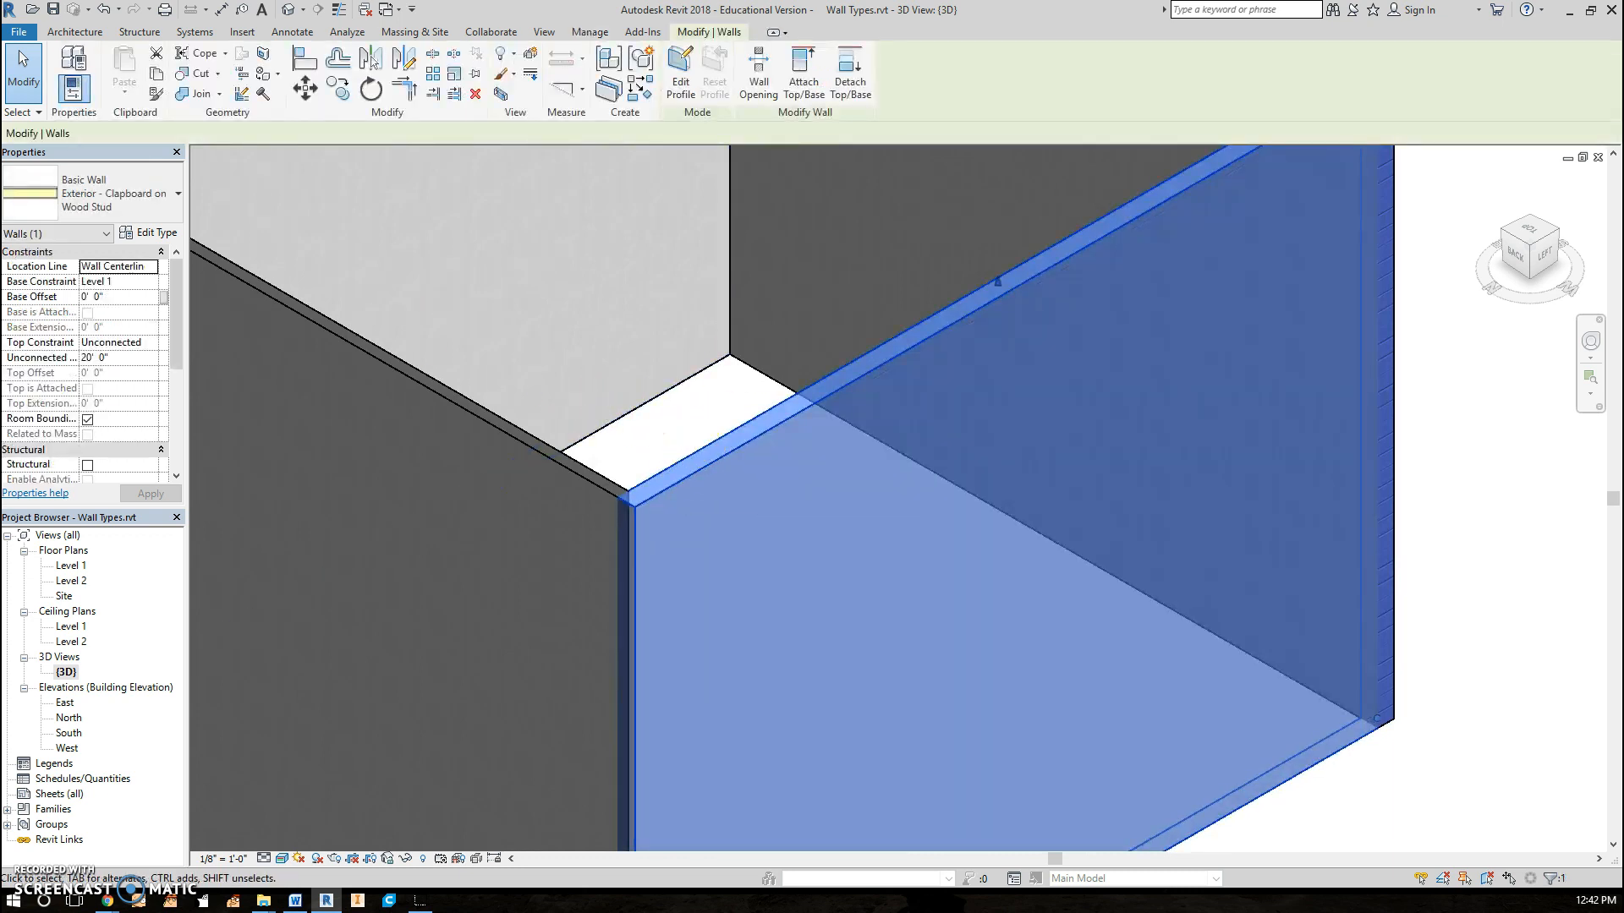
pyautogui.click(149, 232)
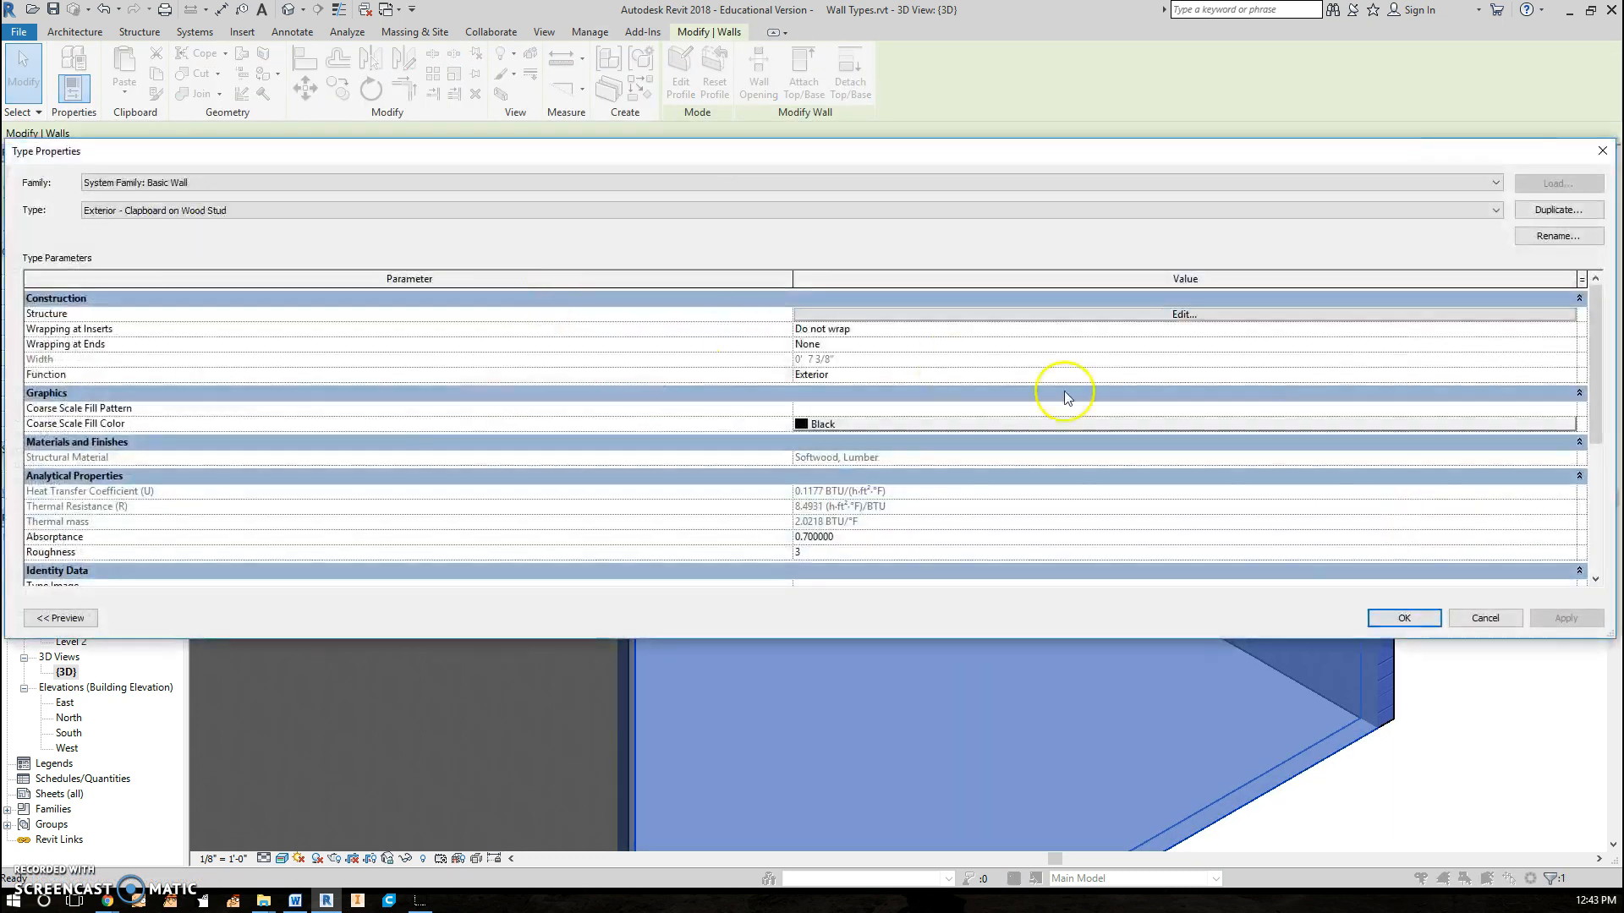
pyautogui.click(1181, 315)
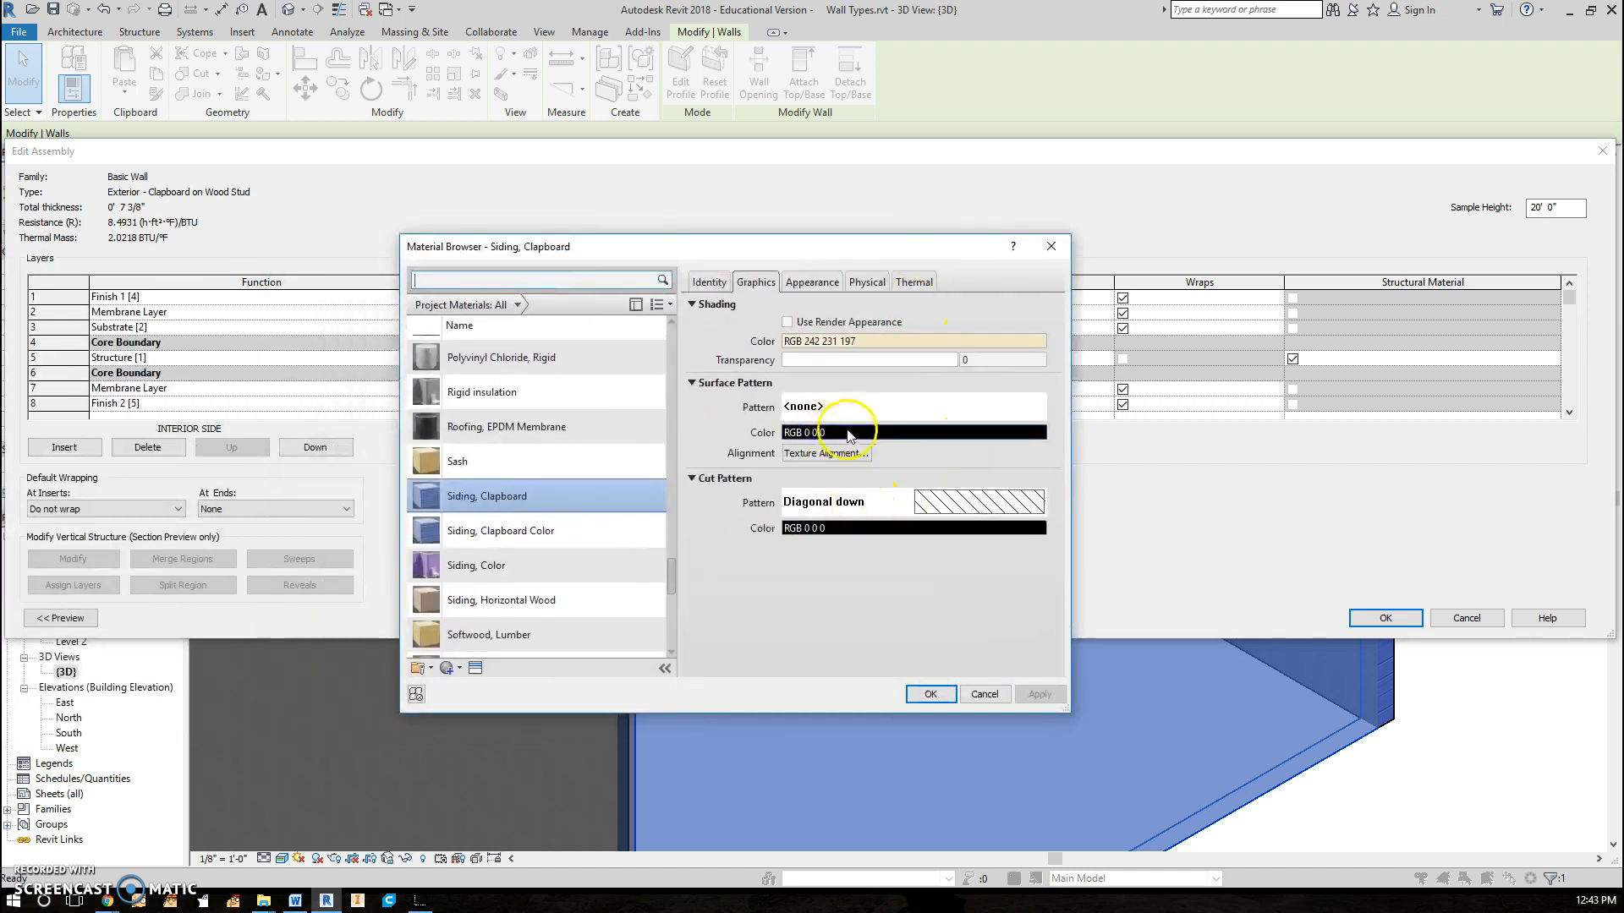
# Give the Siding, Clapboard material a beige wood-plank appearance and confirm the dialogs
pyautogui.click(810, 282)
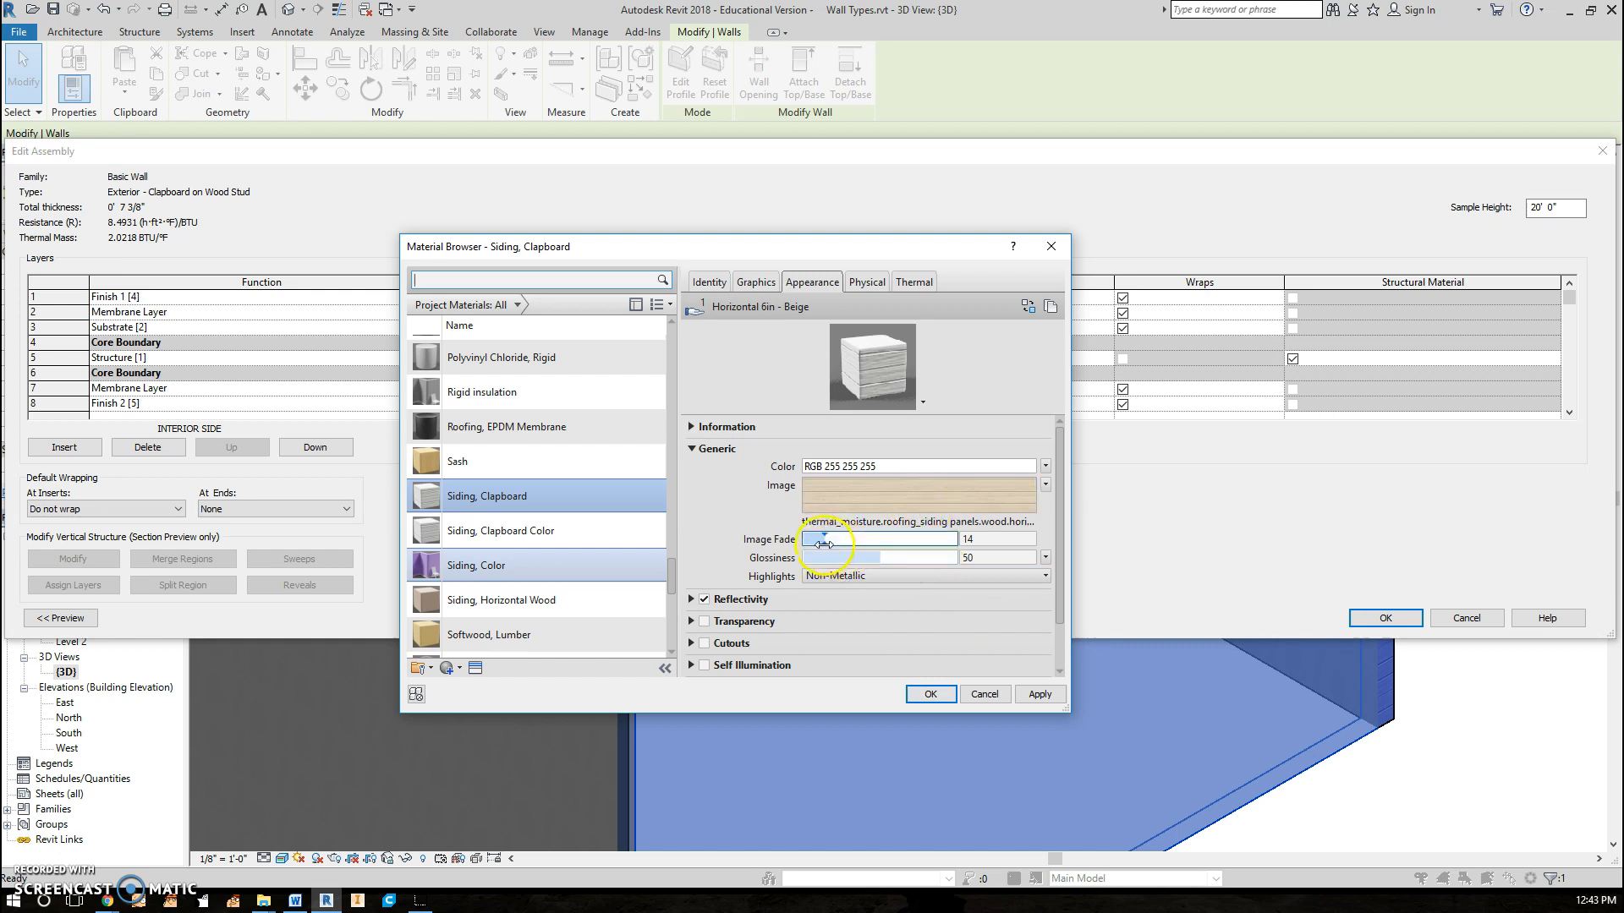
pyautogui.click(983, 694)
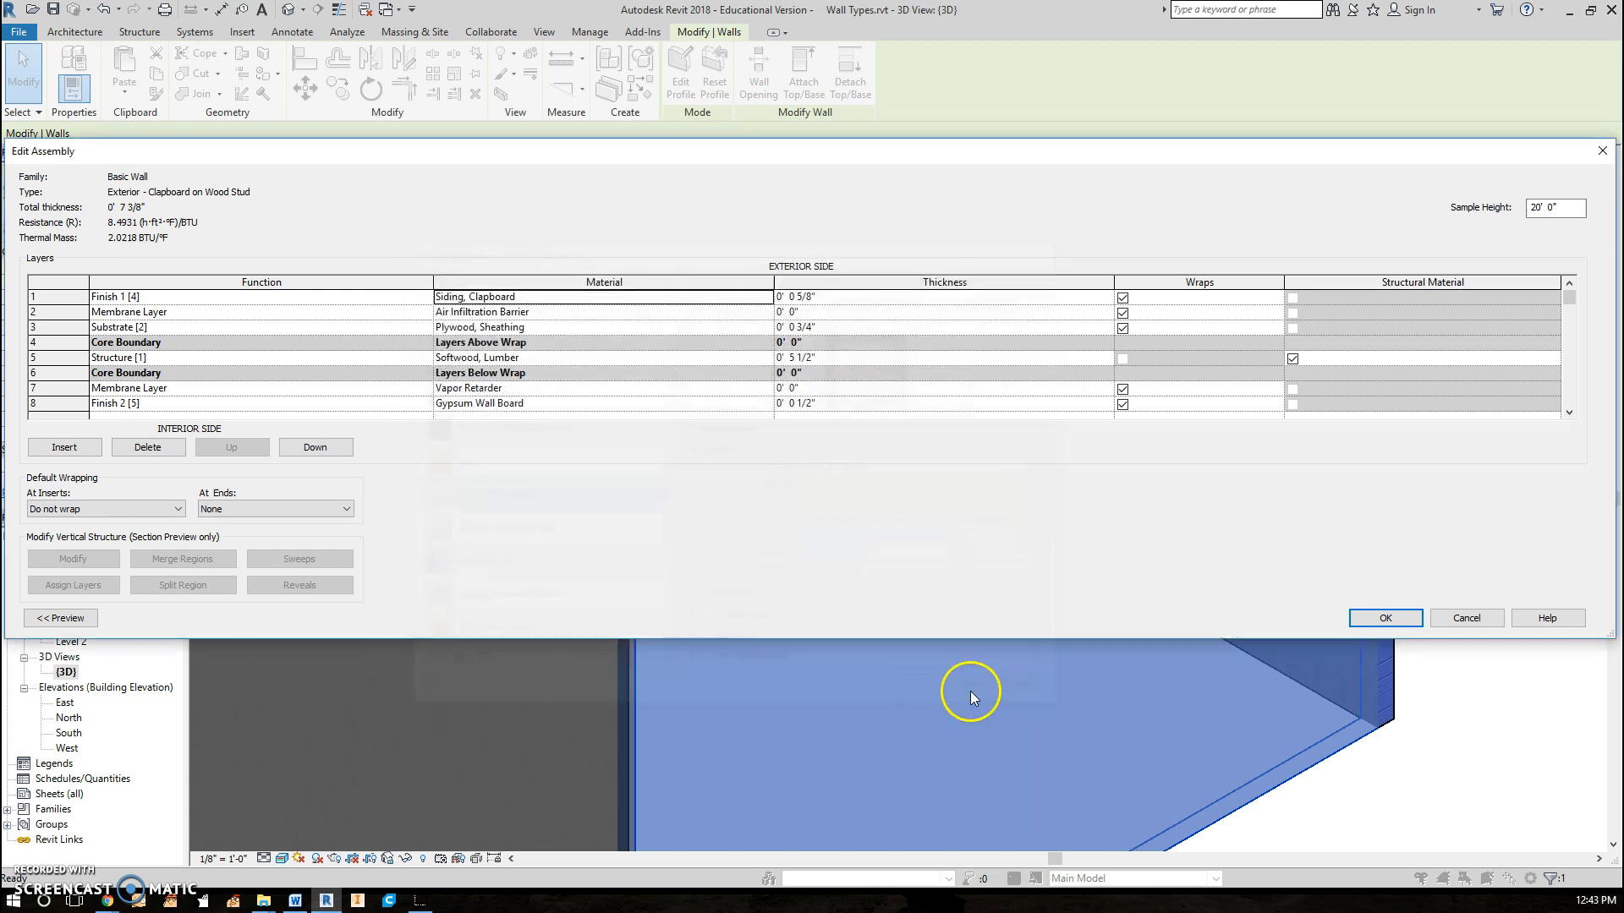
pyautogui.click(1384, 619)
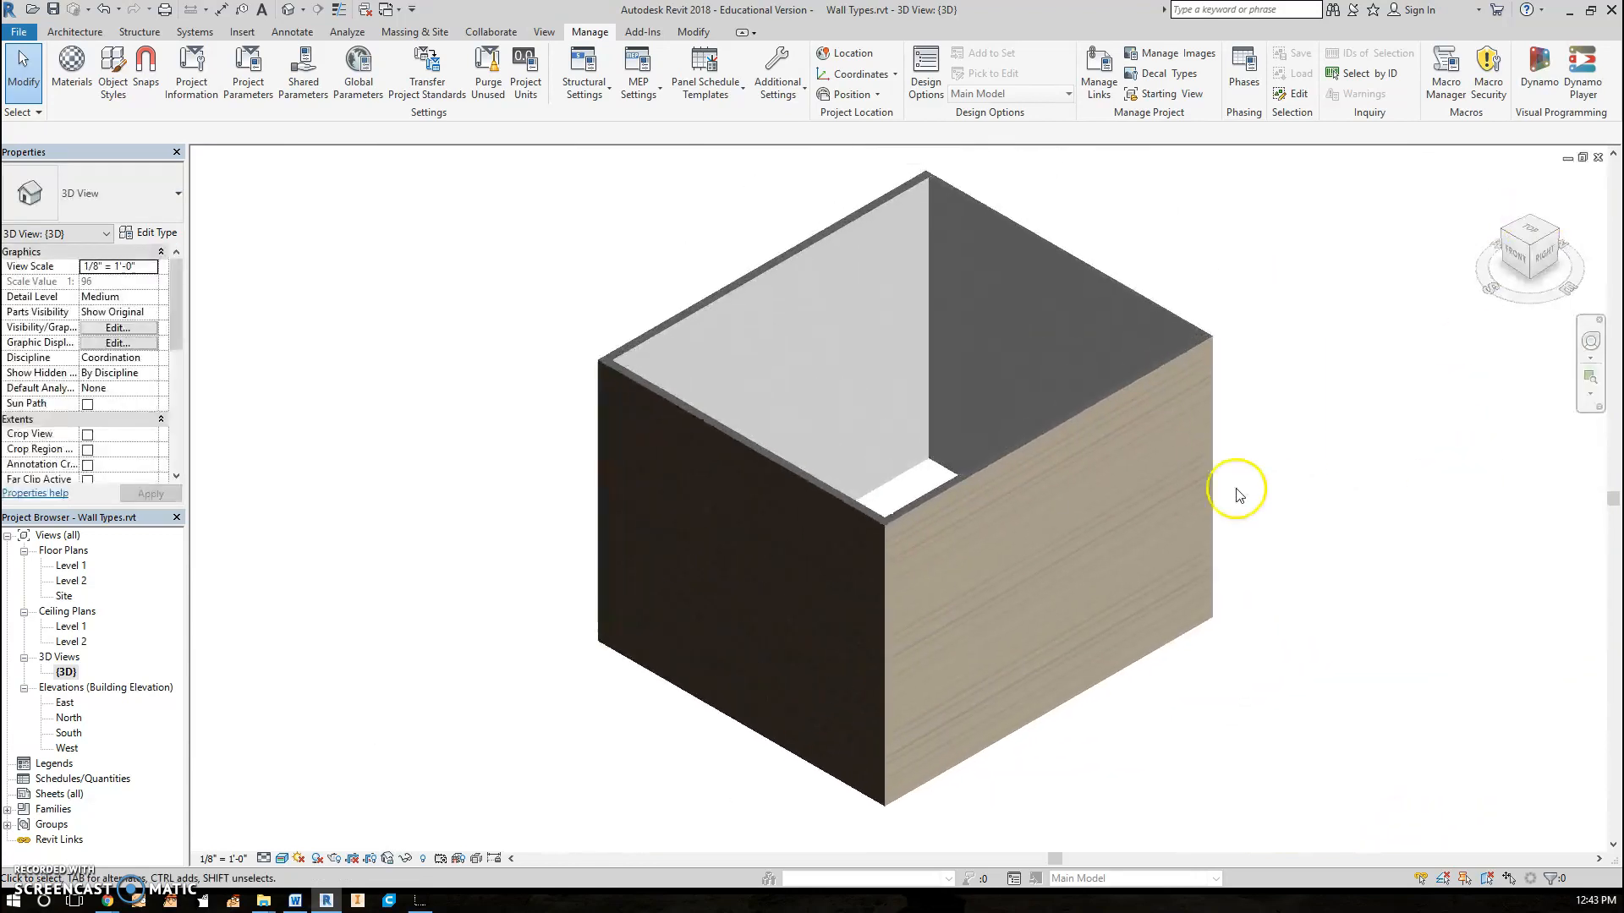
# Select the right-hand wall and show its House Exterior - Color Siding on Wood Stud type properties
pyautogui.click(1087, 518)
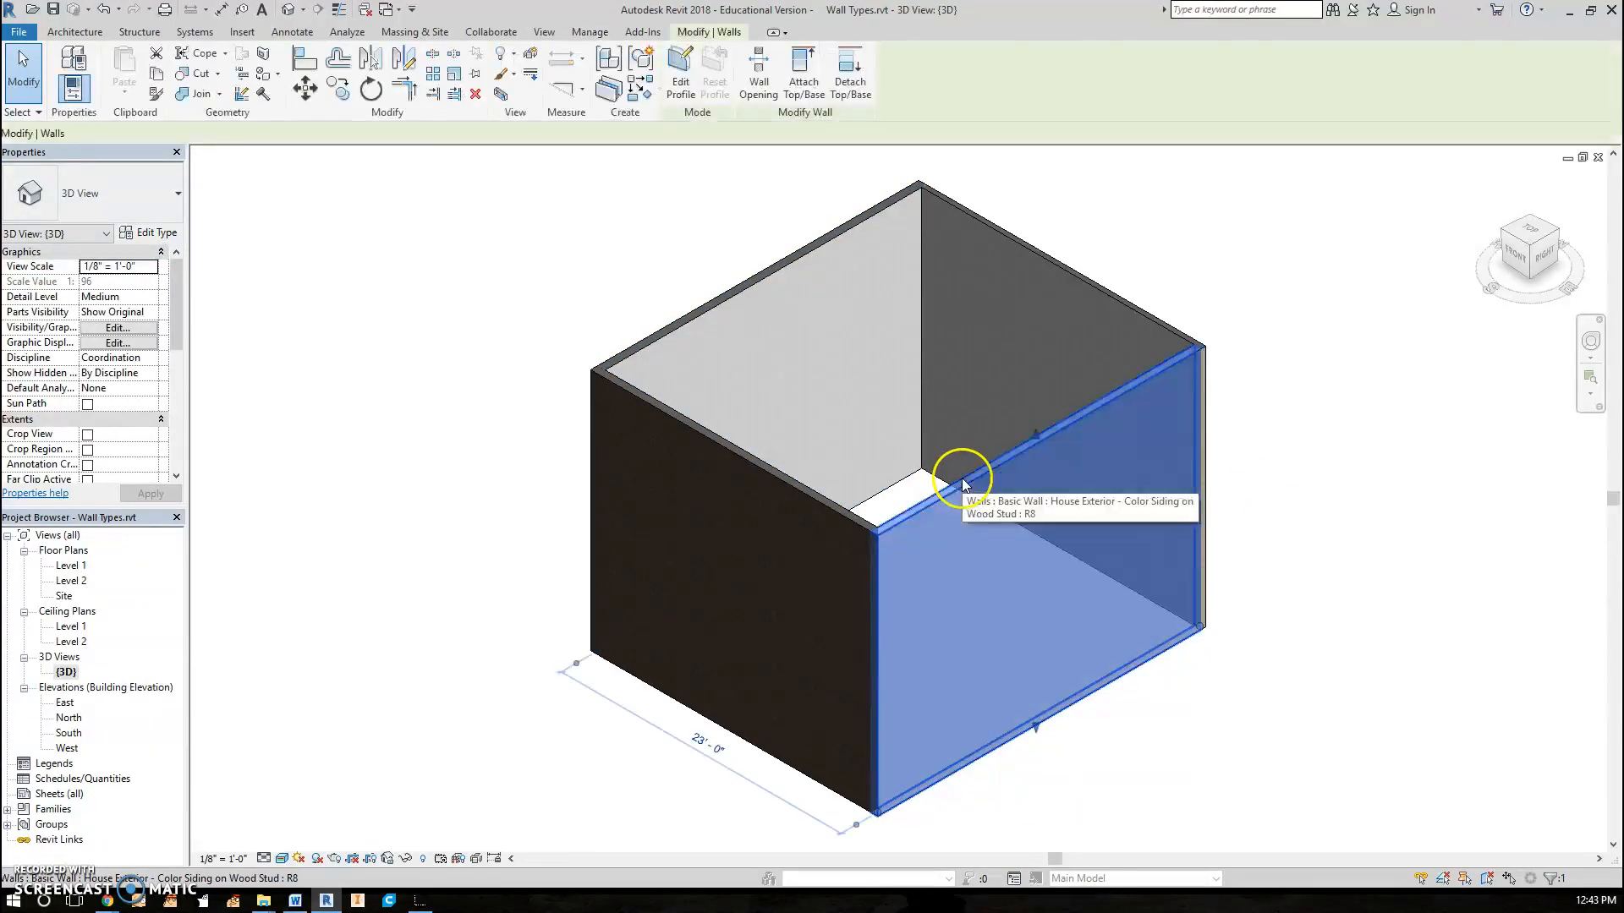
pyautogui.click(952, 487)
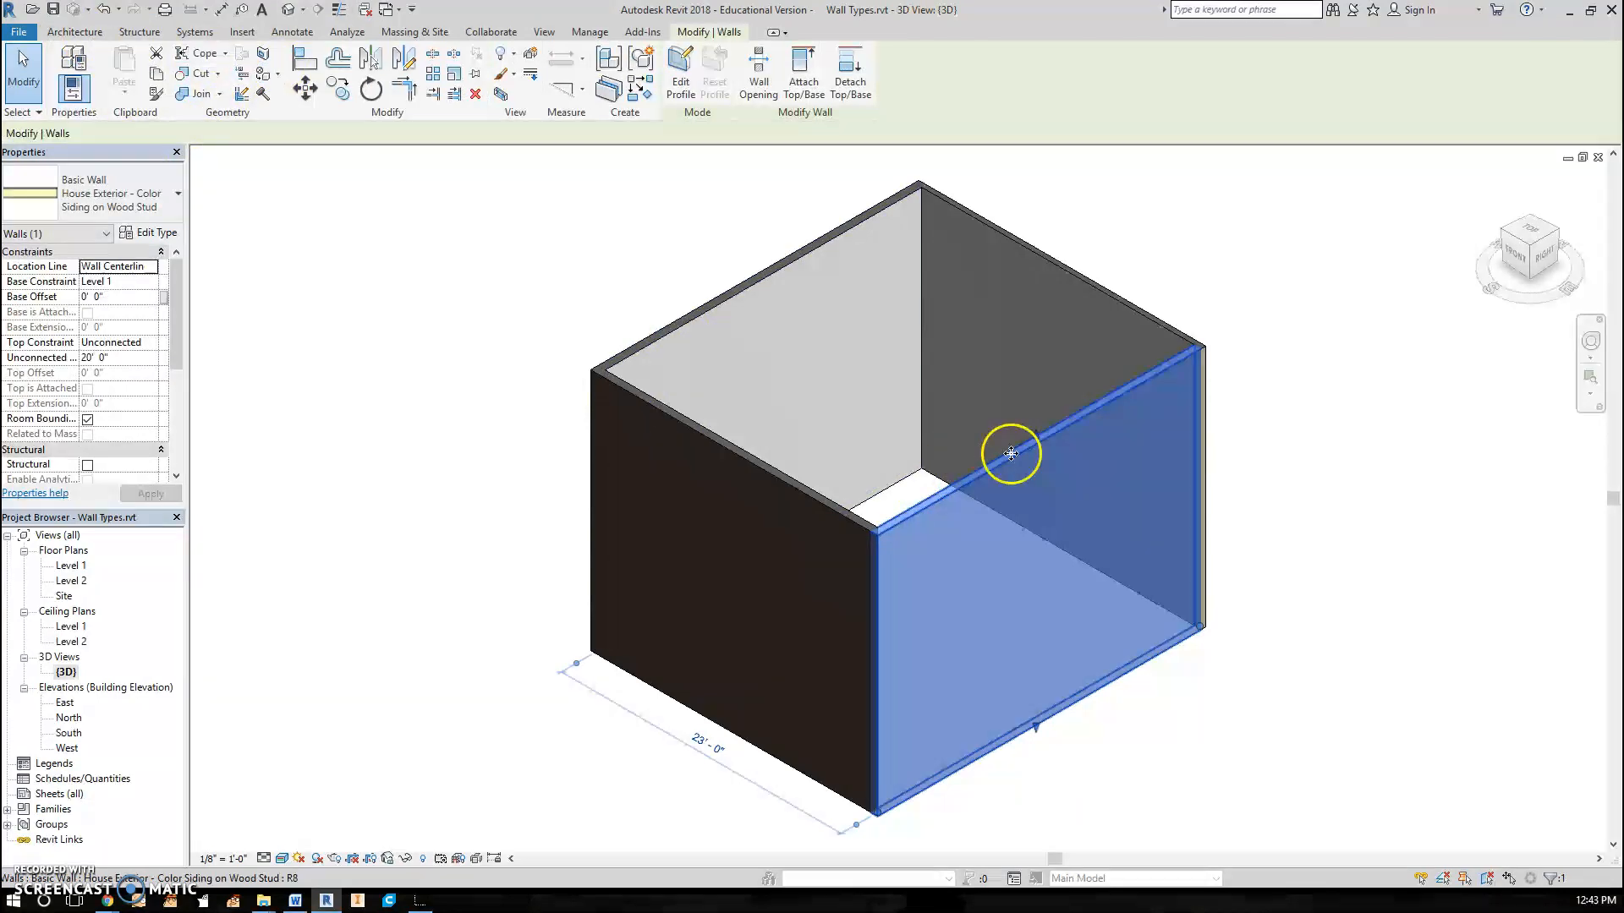
pyautogui.moveTo(624, 338)
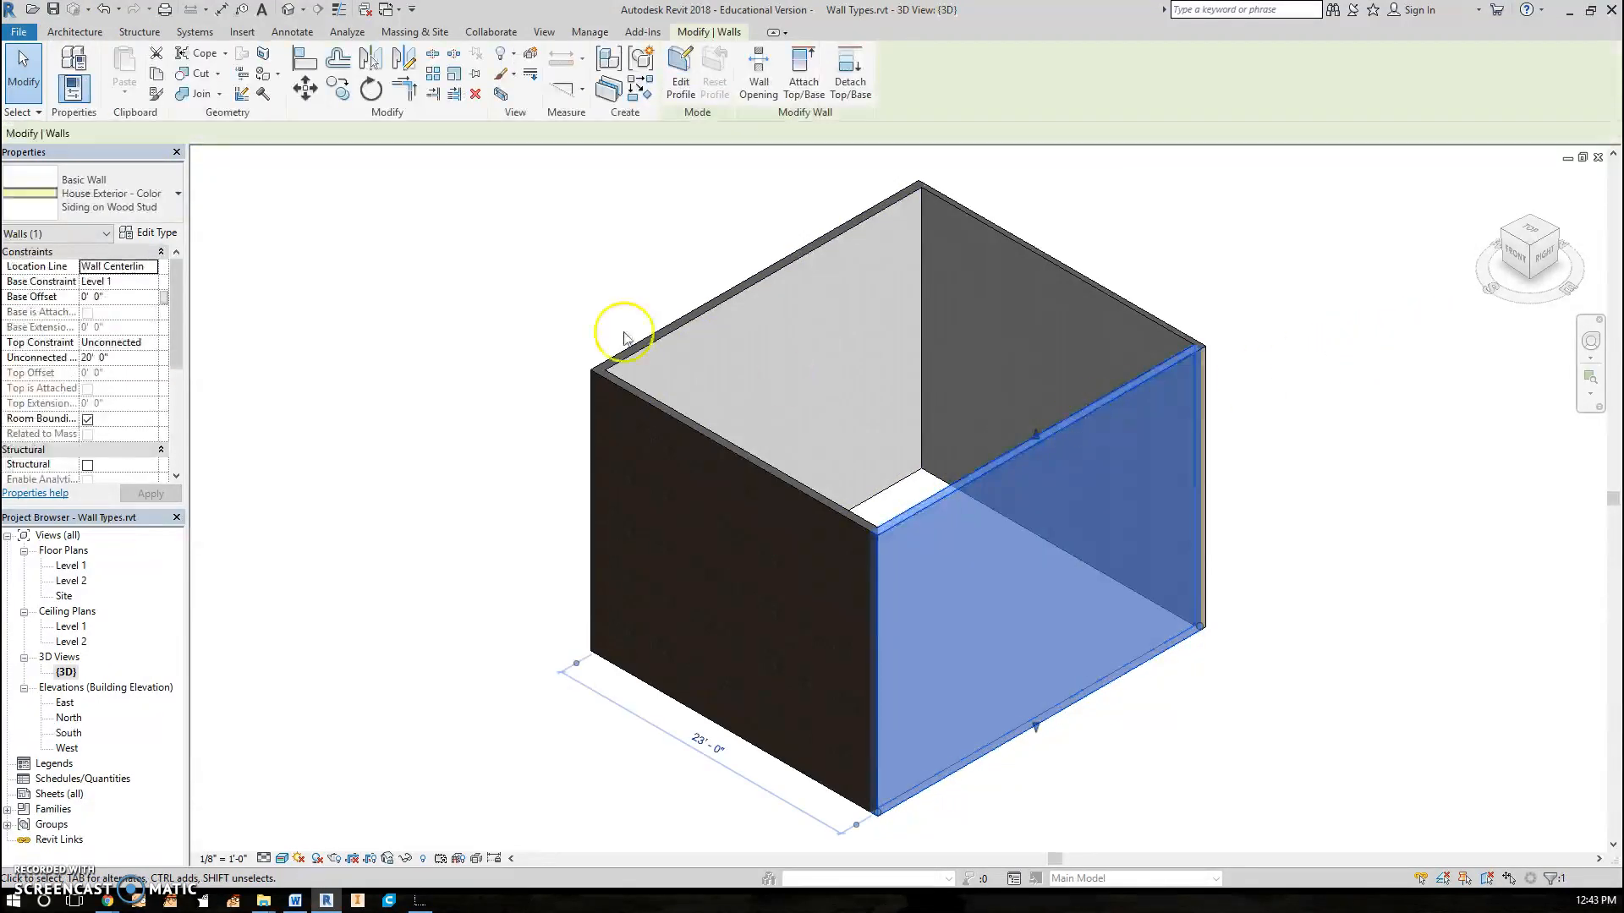
pyautogui.click(154, 231)
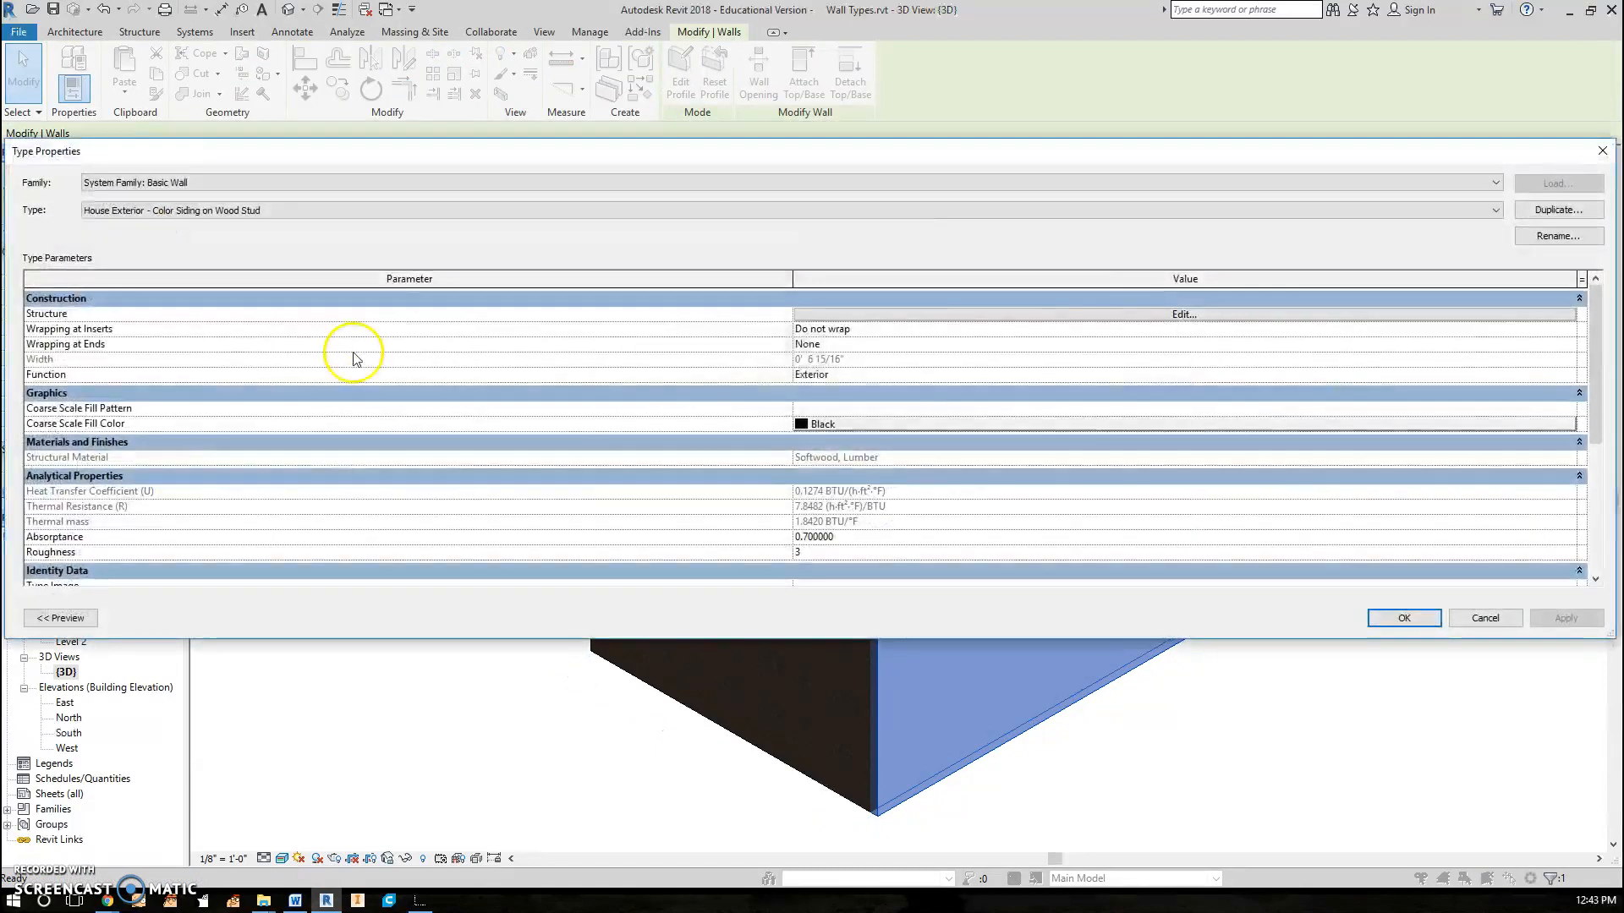
# Reach the appearance colour picker of the Siding, Clapboard Color finish material
pyautogui.click(1183, 315)
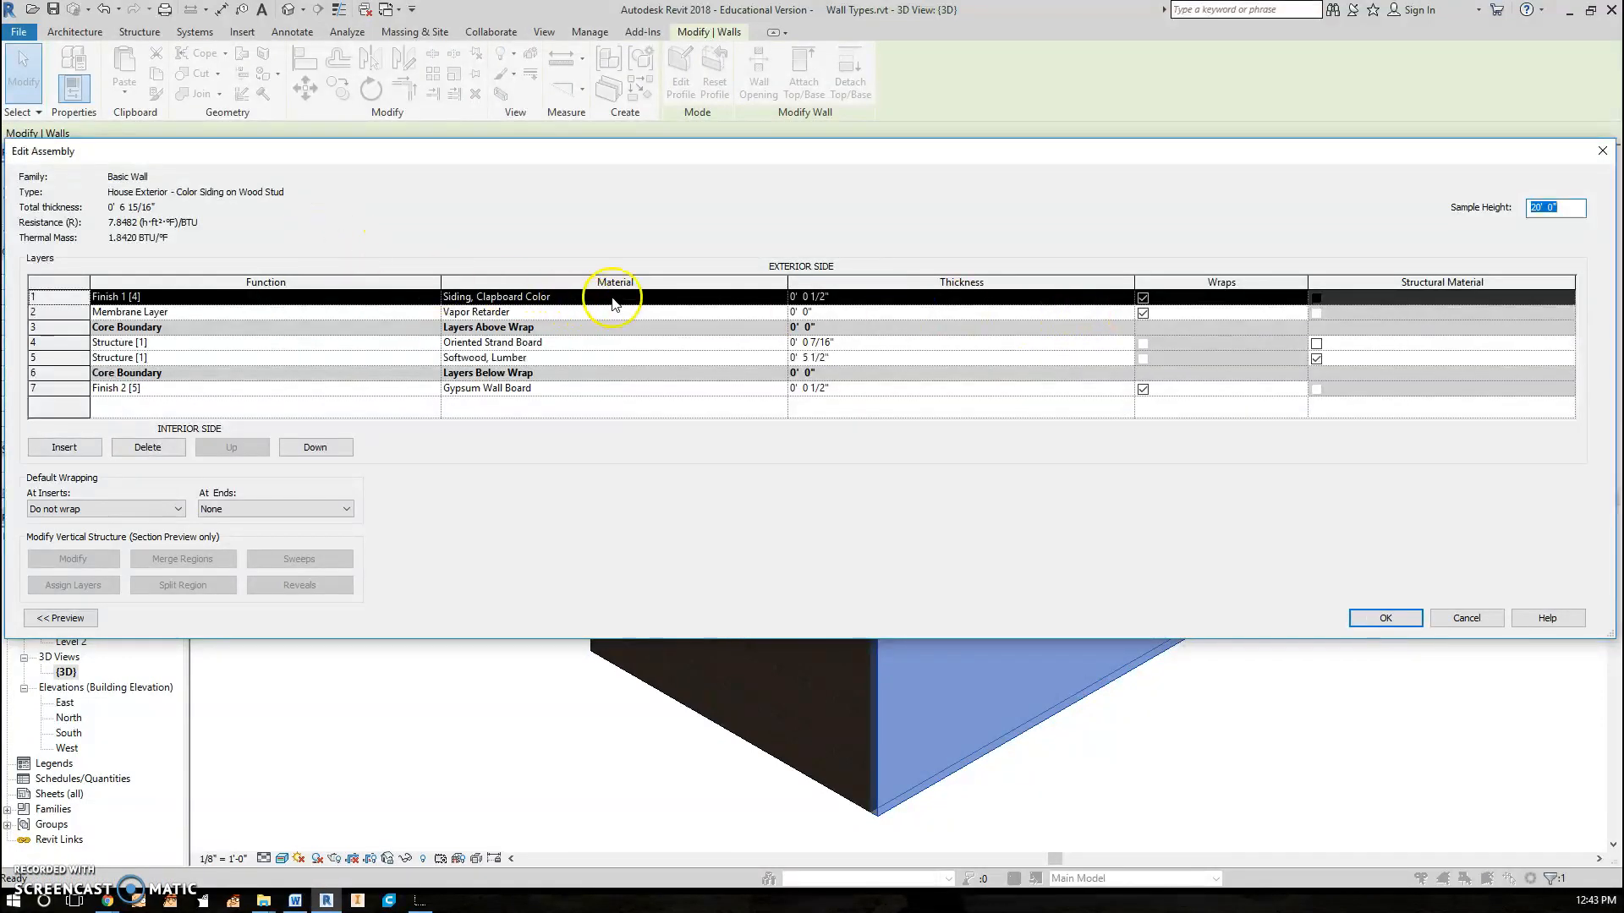
pyautogui.click(614, 296)
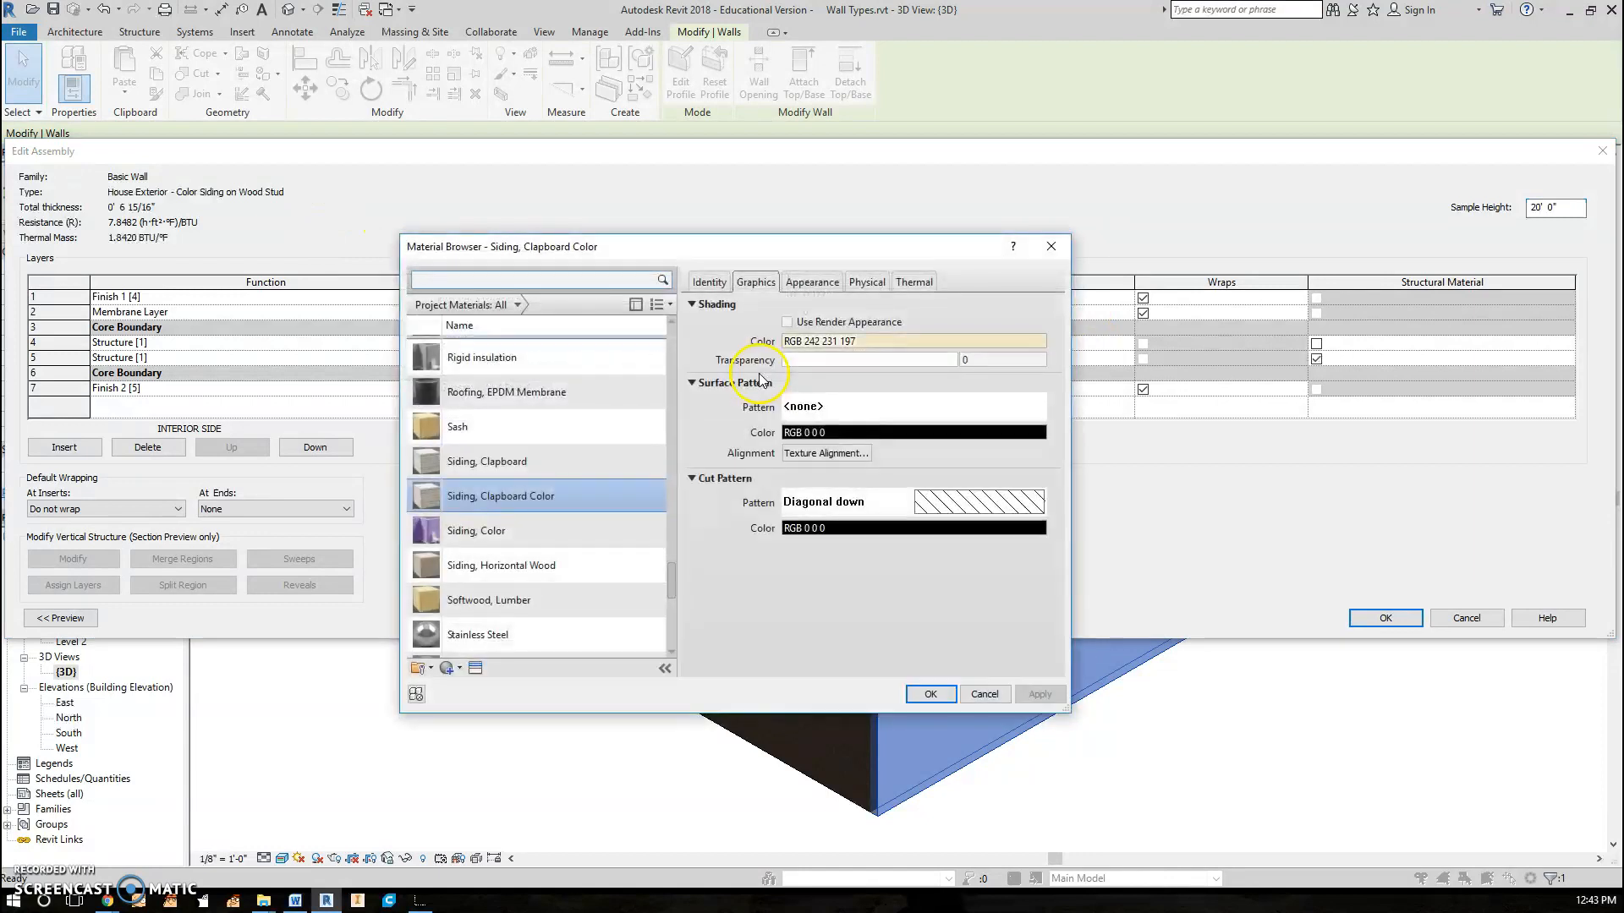
pyautogui.click(812, 282)
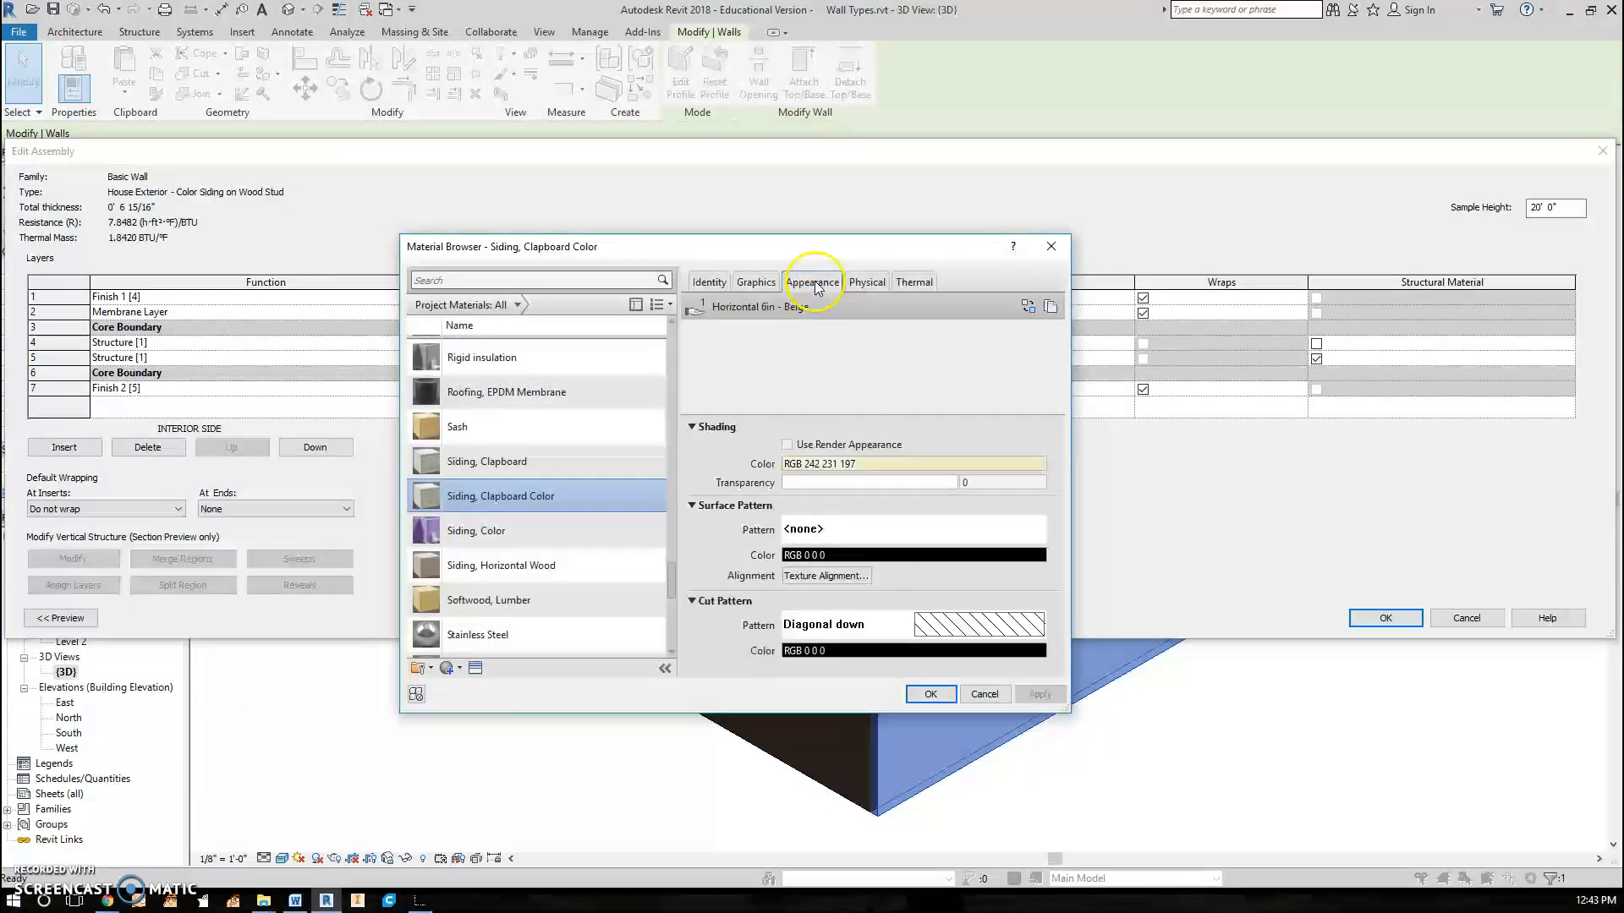
pyautogui.click(812, 282)
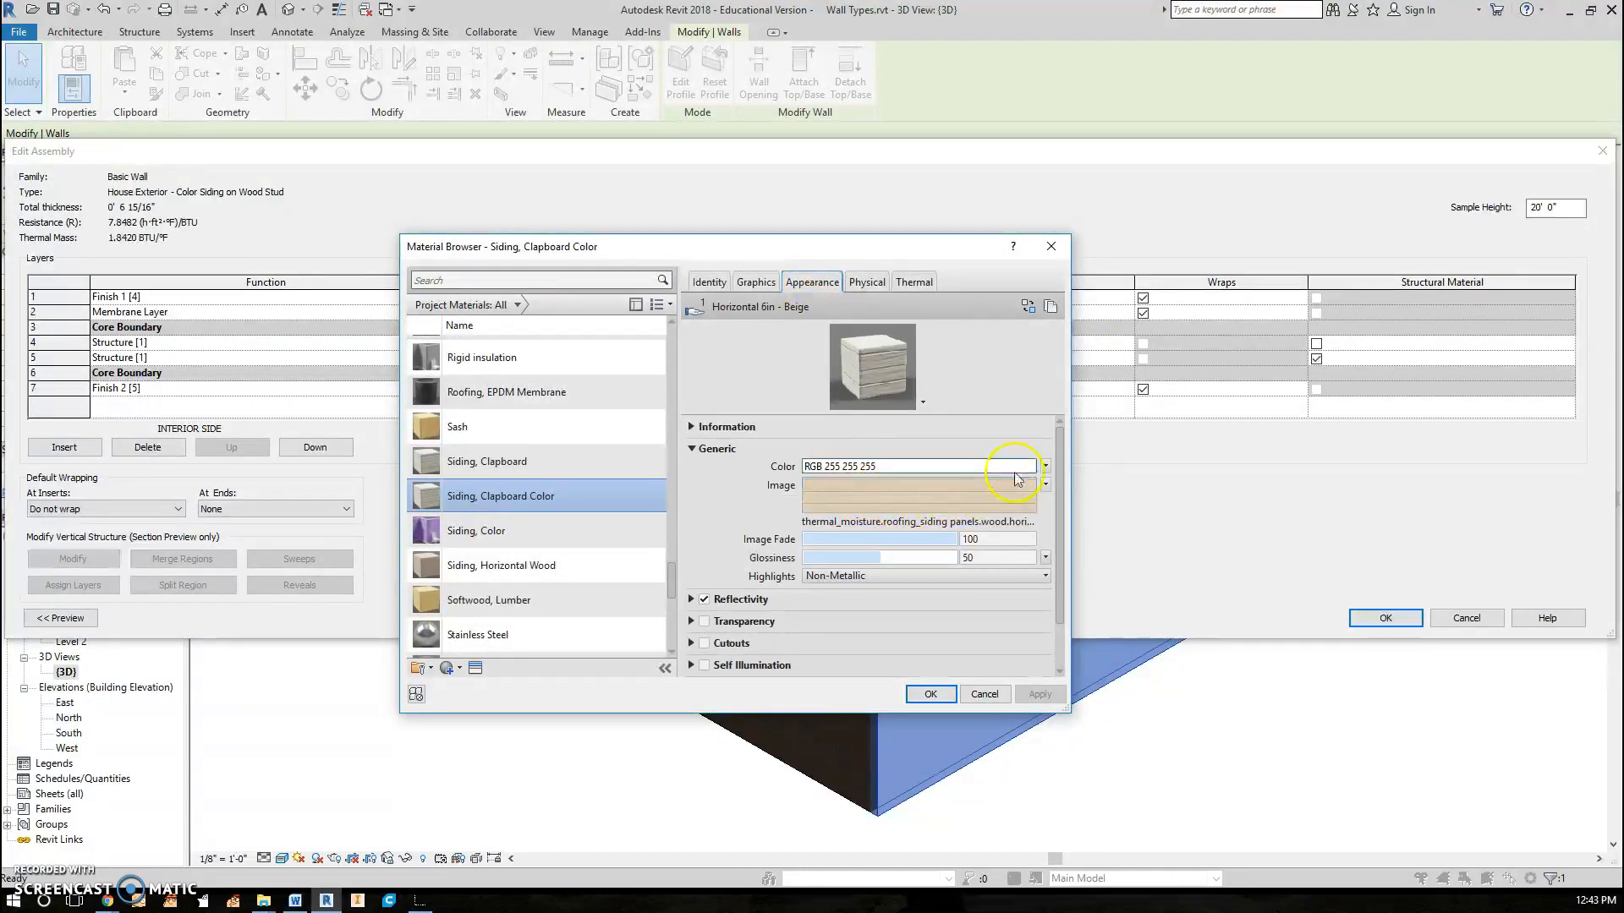
pyautogui.moveTo(981, 472)
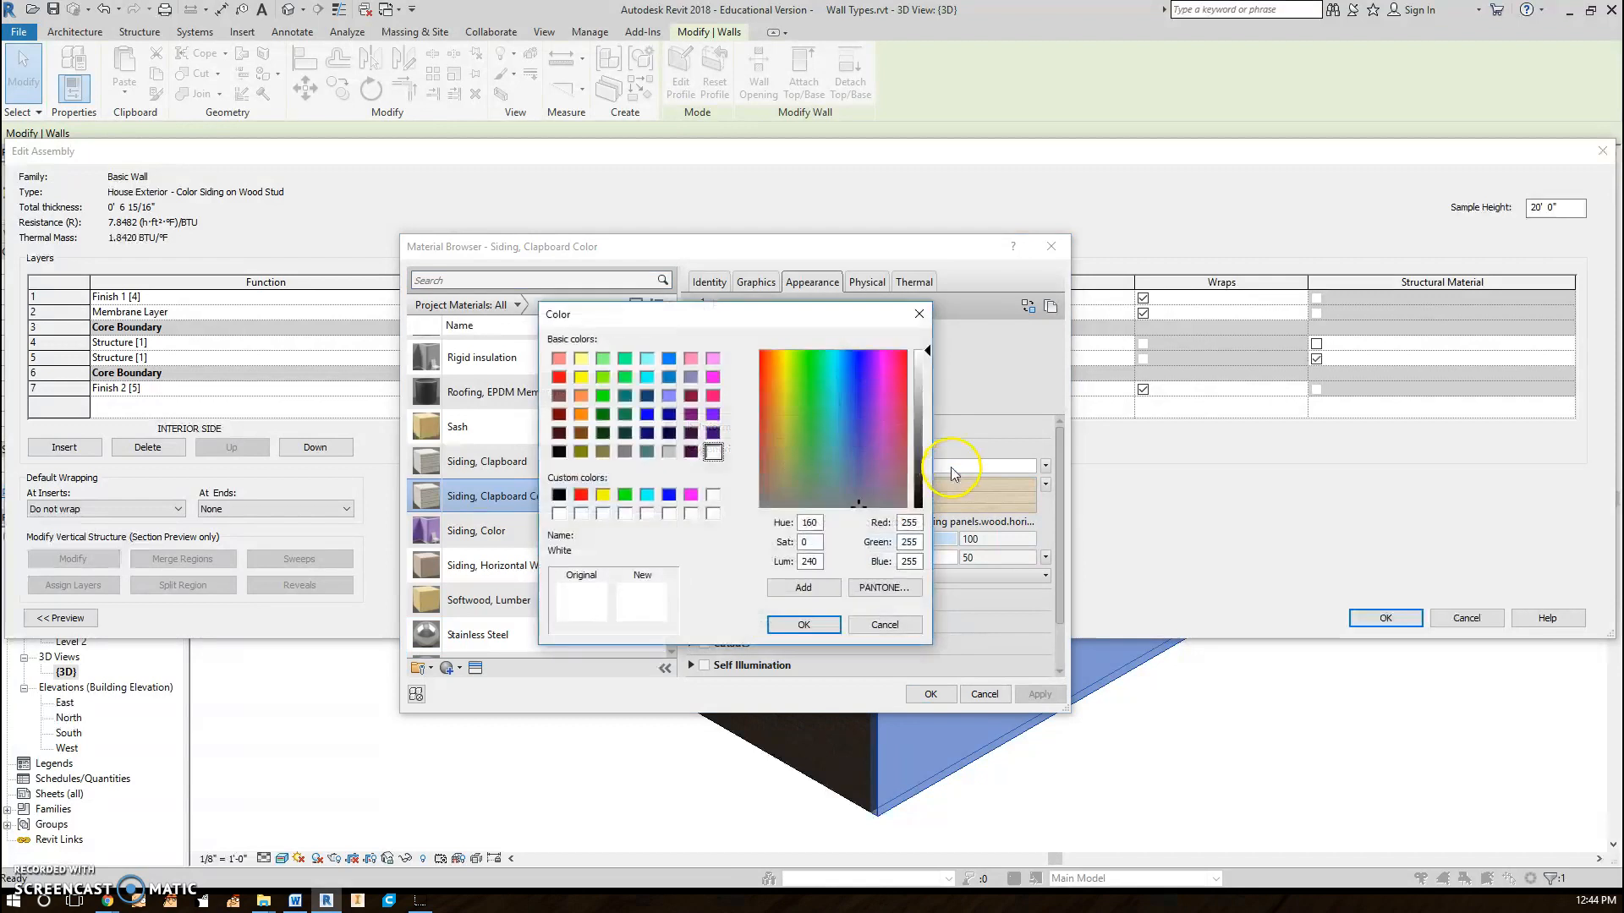
# Set the appearance colour to purple (RGB 133-027-131) and confirm all dialogs
pyautogui.click(883, 403)
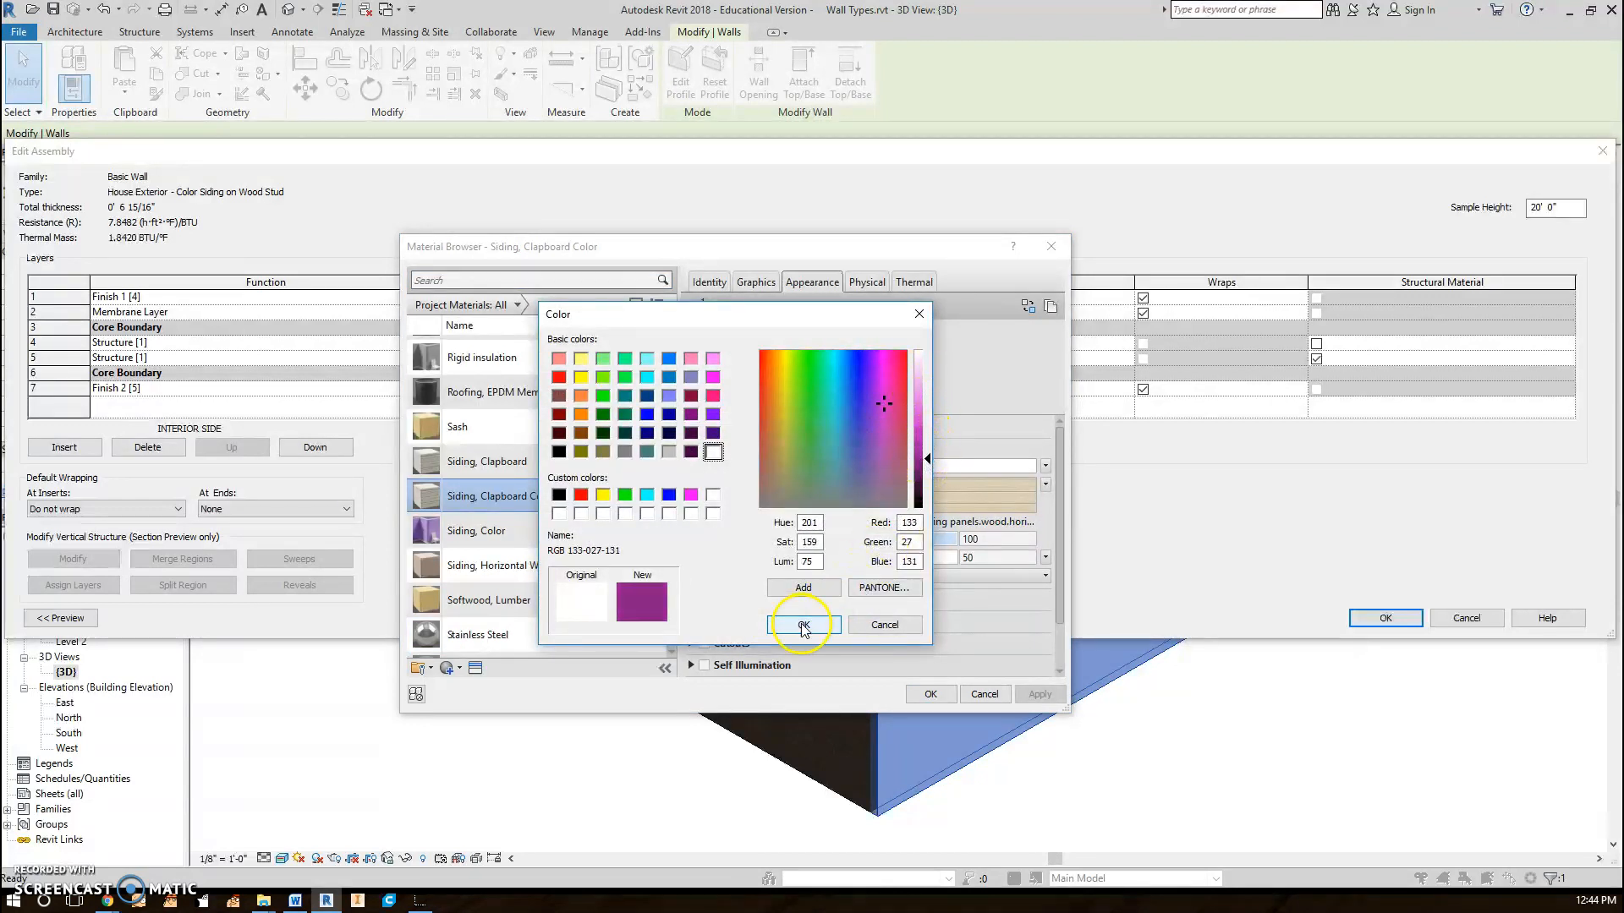
pyautogui.click(802, 625)
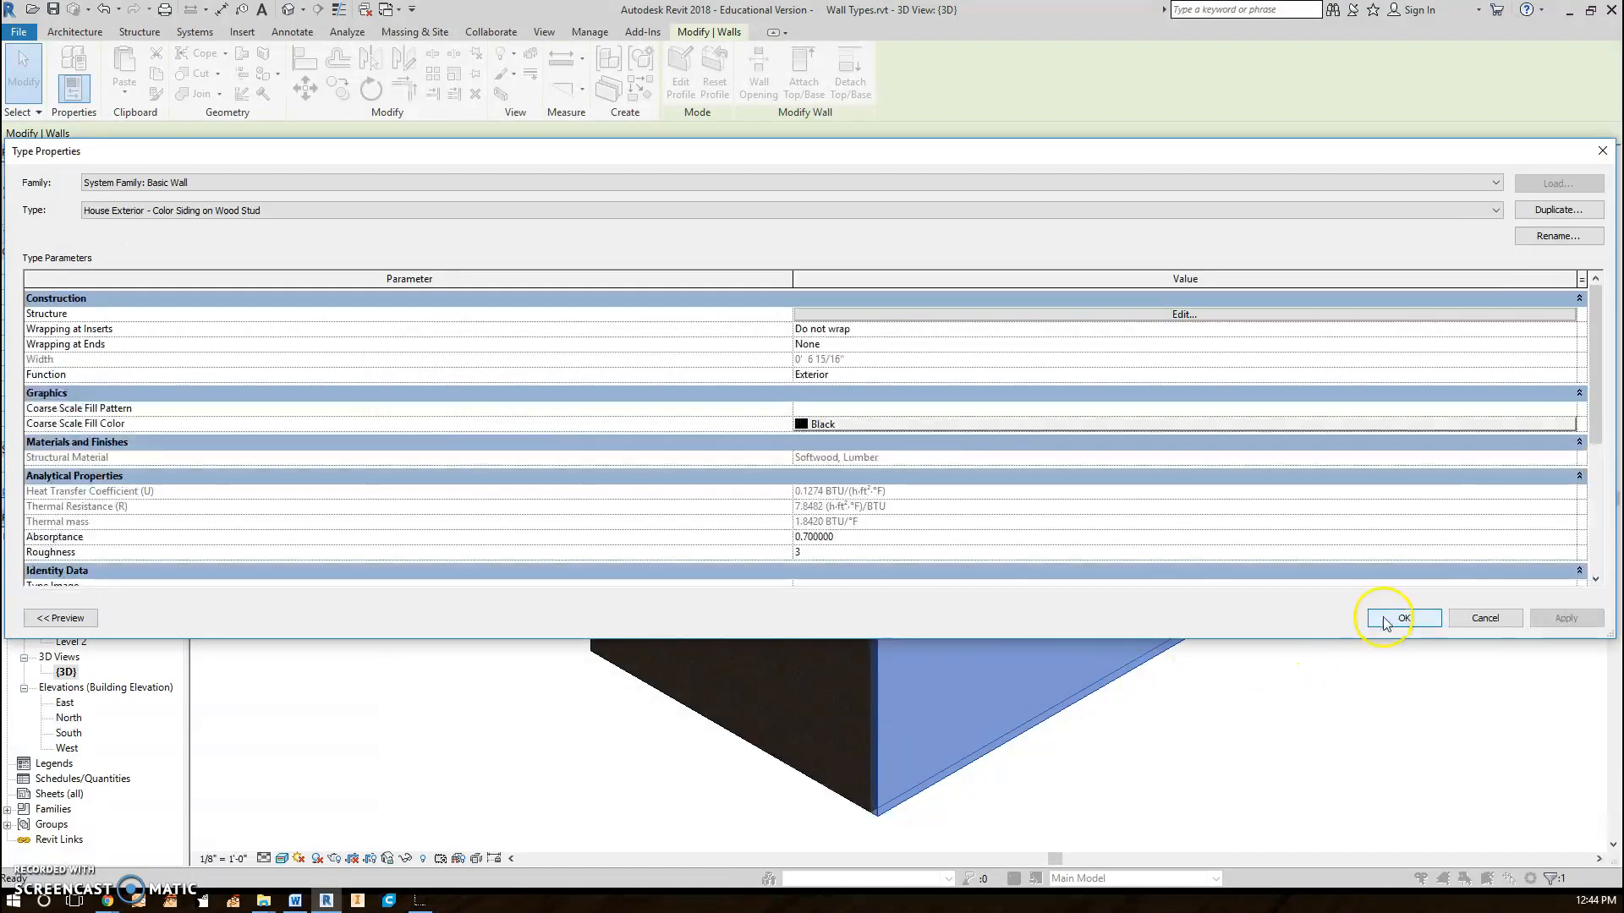
pyautogui.click(1402, 619)
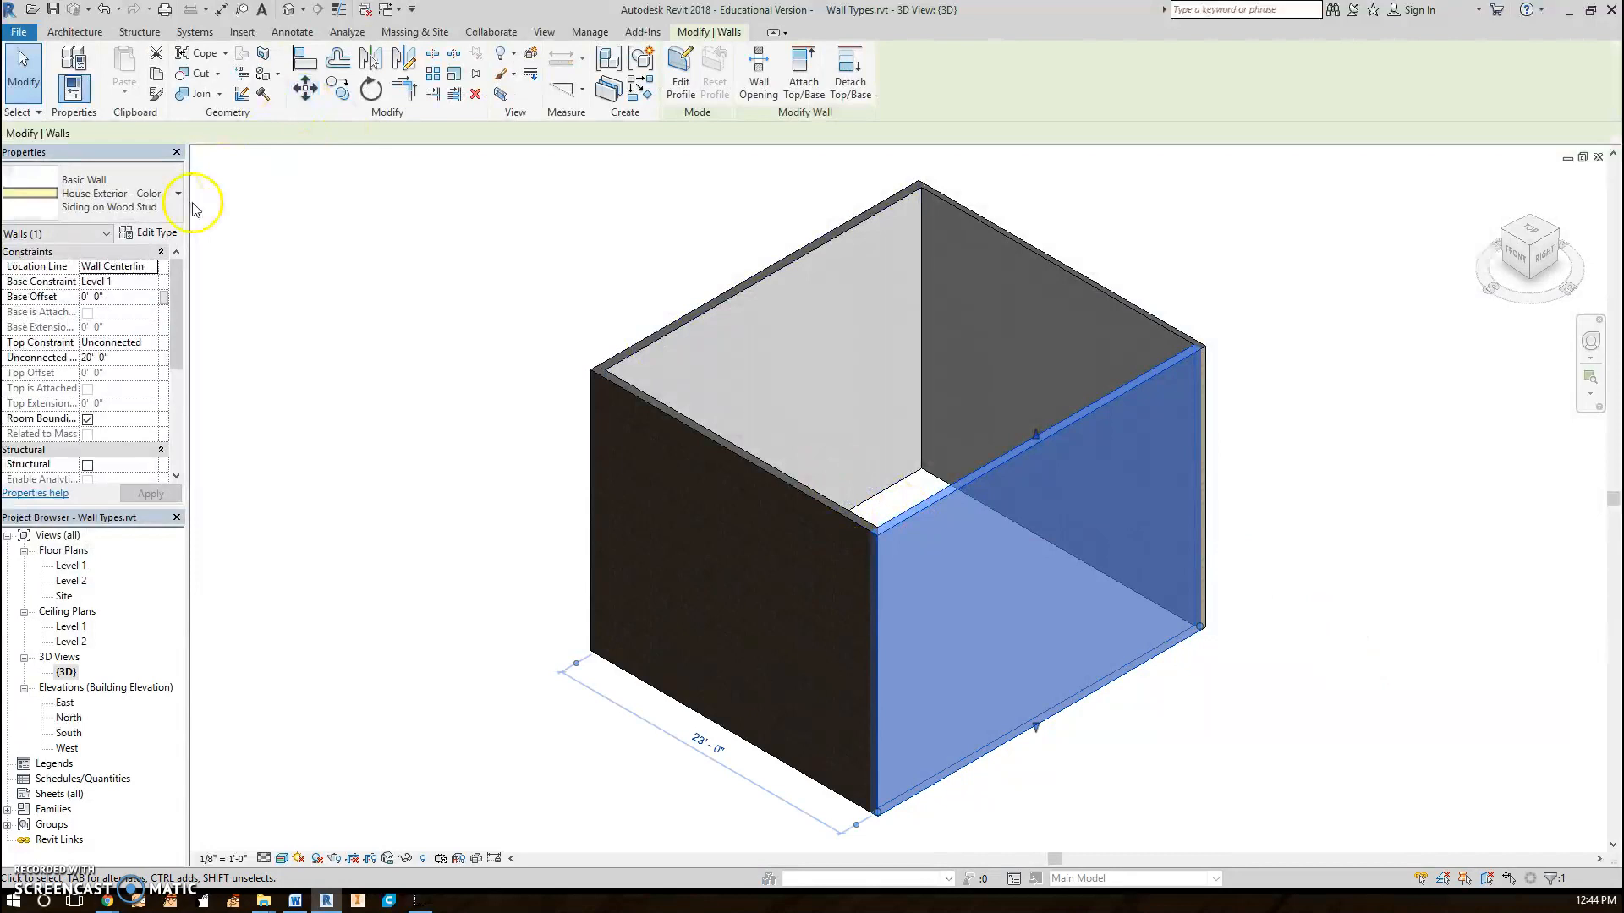
# Set the Finish 1 siding material's image fade to 0 and confirm, so purple shows over the clapboard texture
pyautogui.click(154, 231)
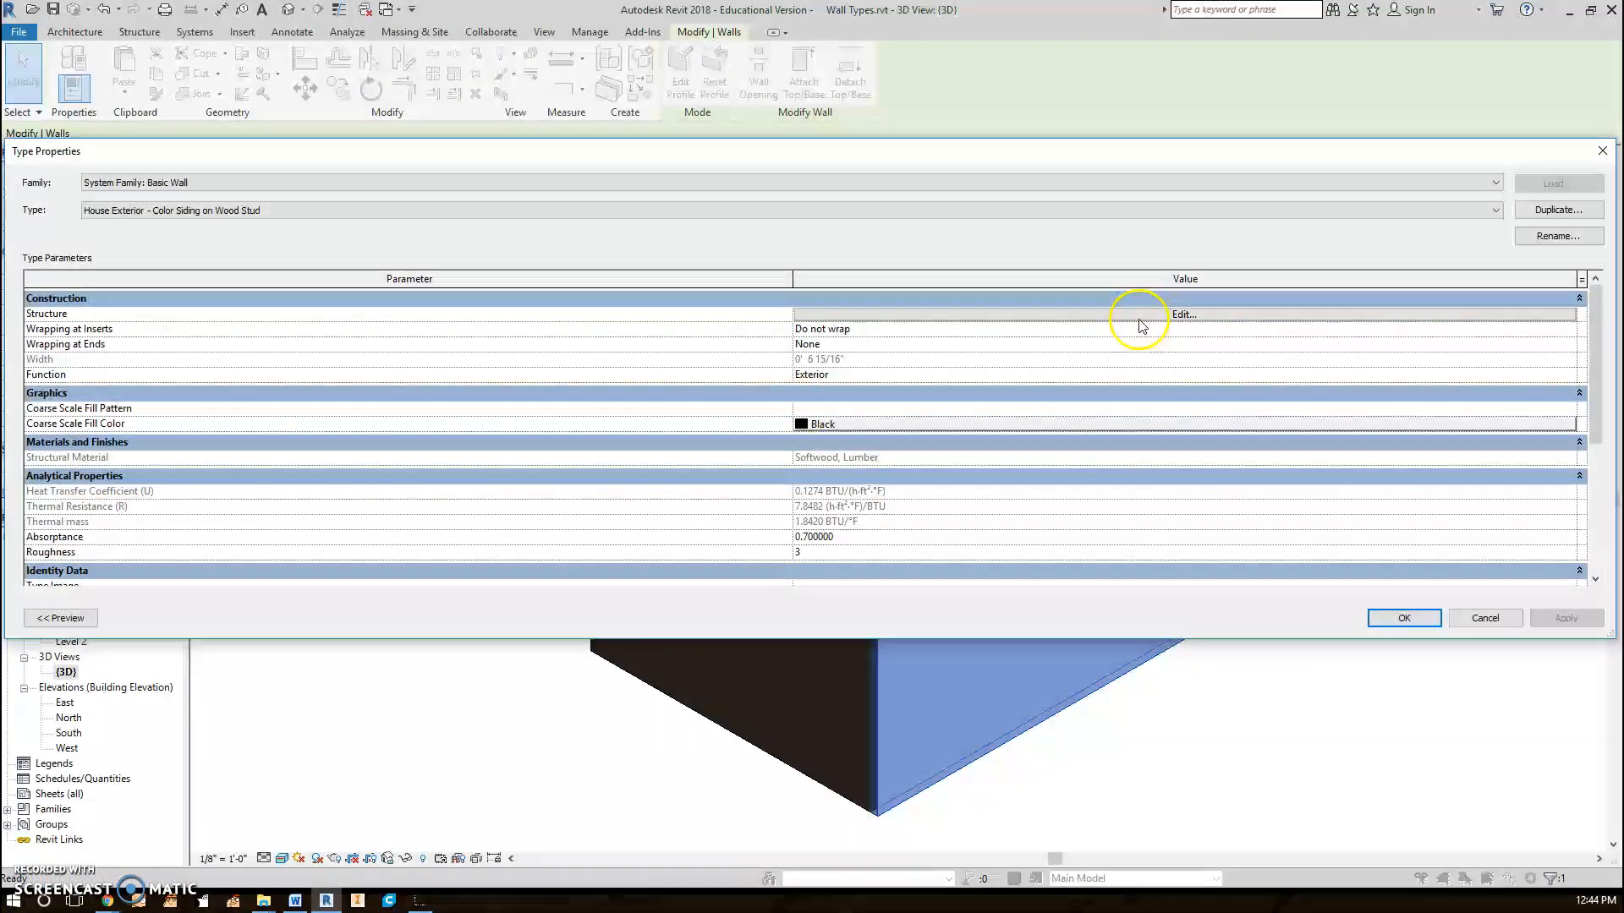
pyautogui.click(1182, 315)
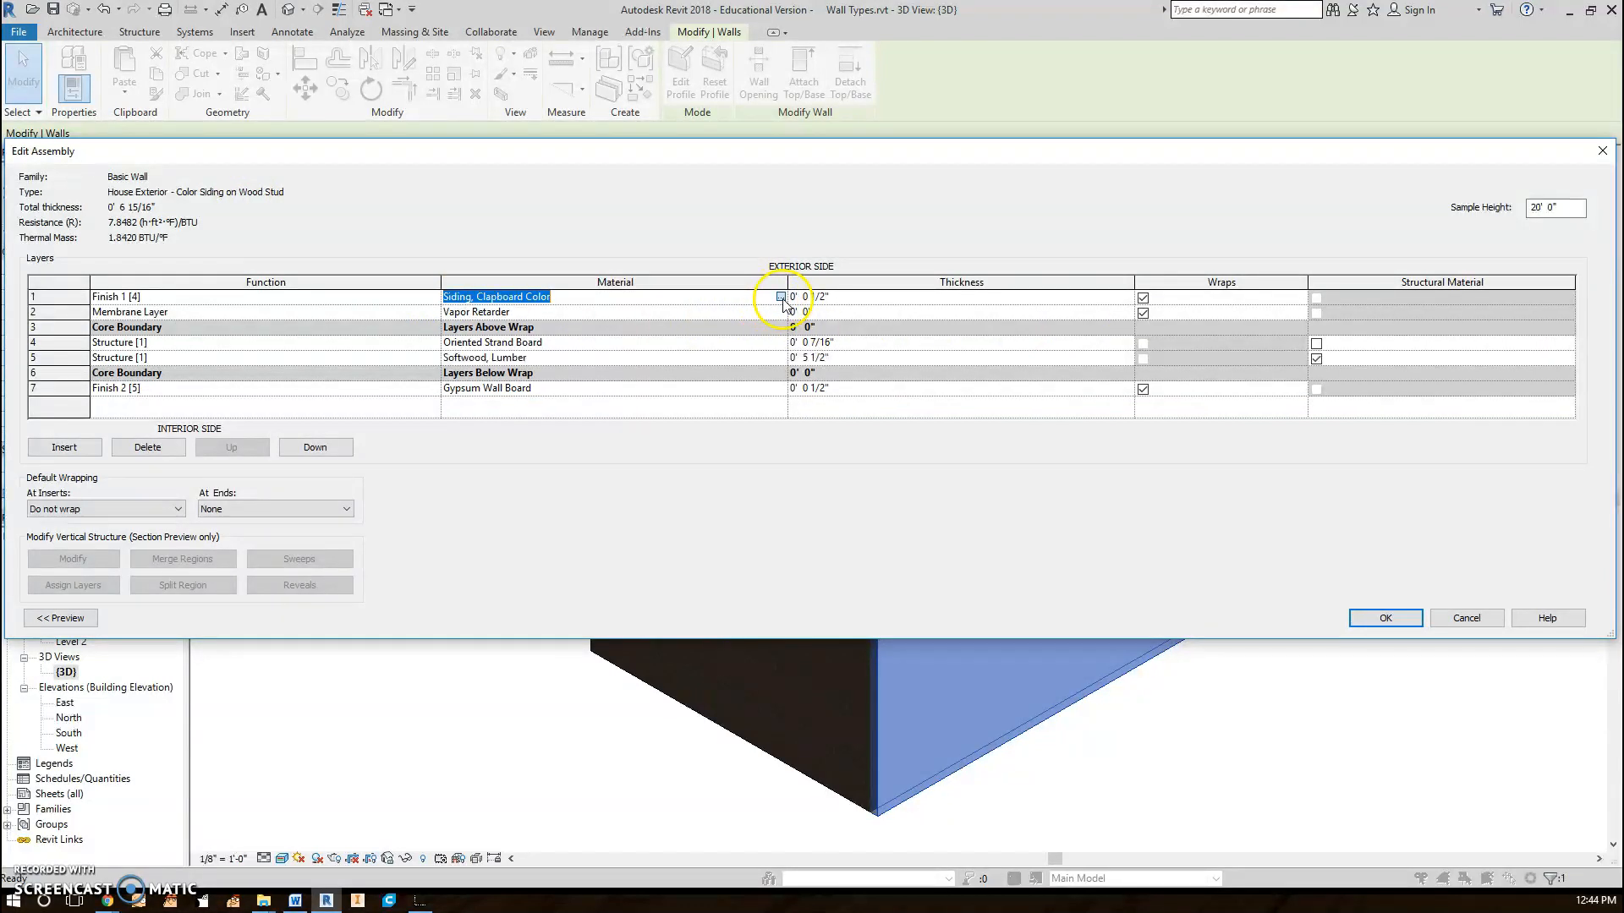
pyautogui.click(779, 296)
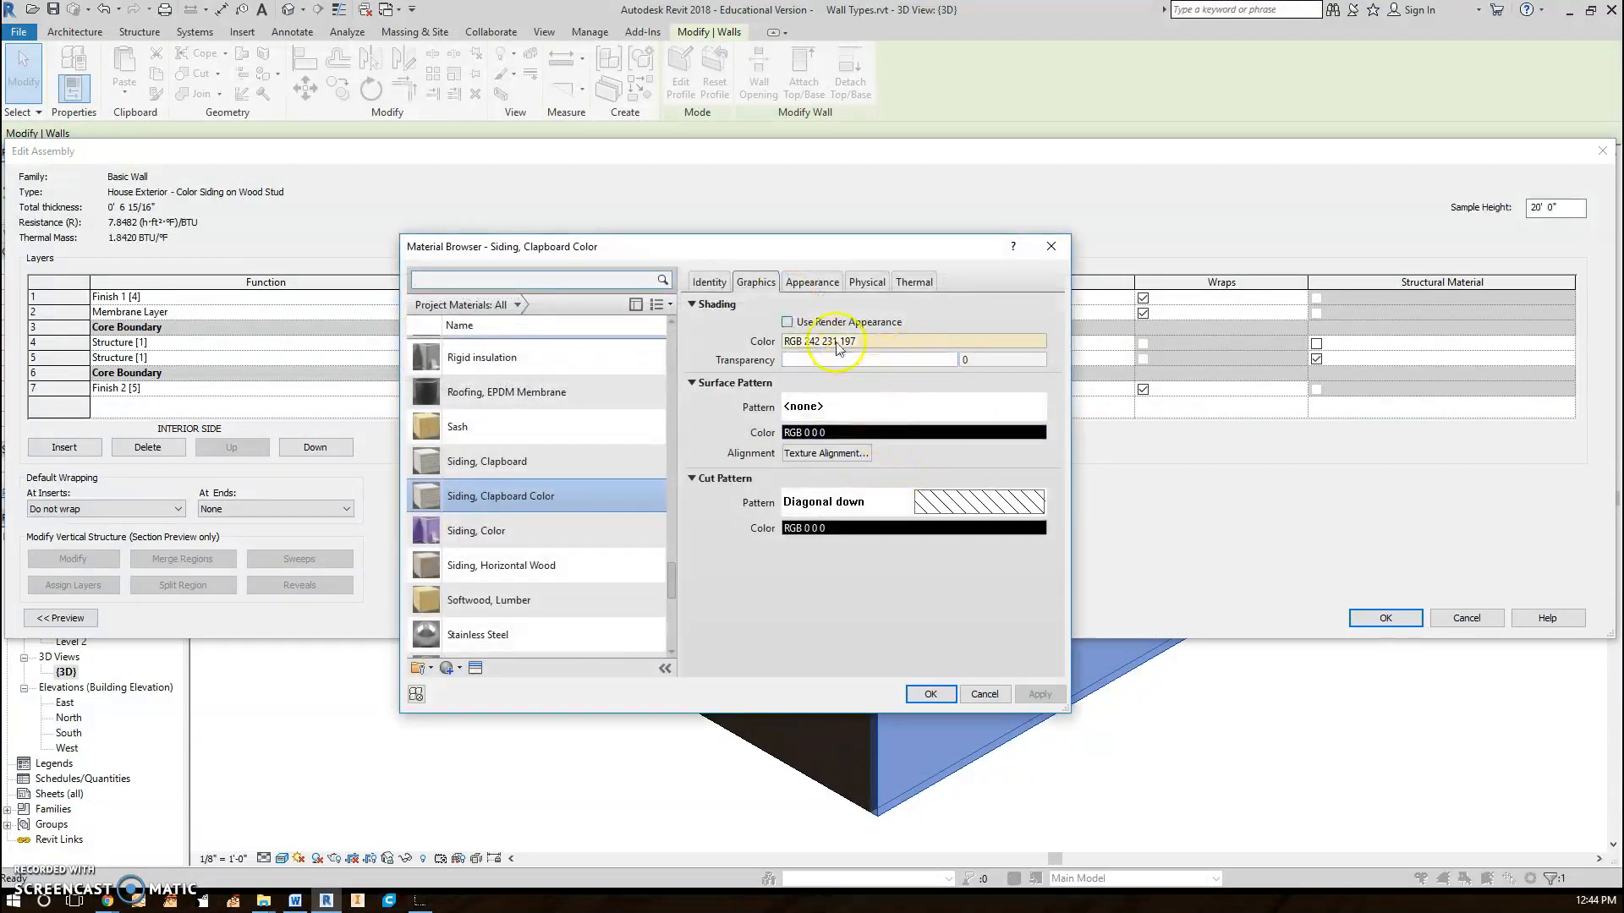
pyautogui.click(810, 283)
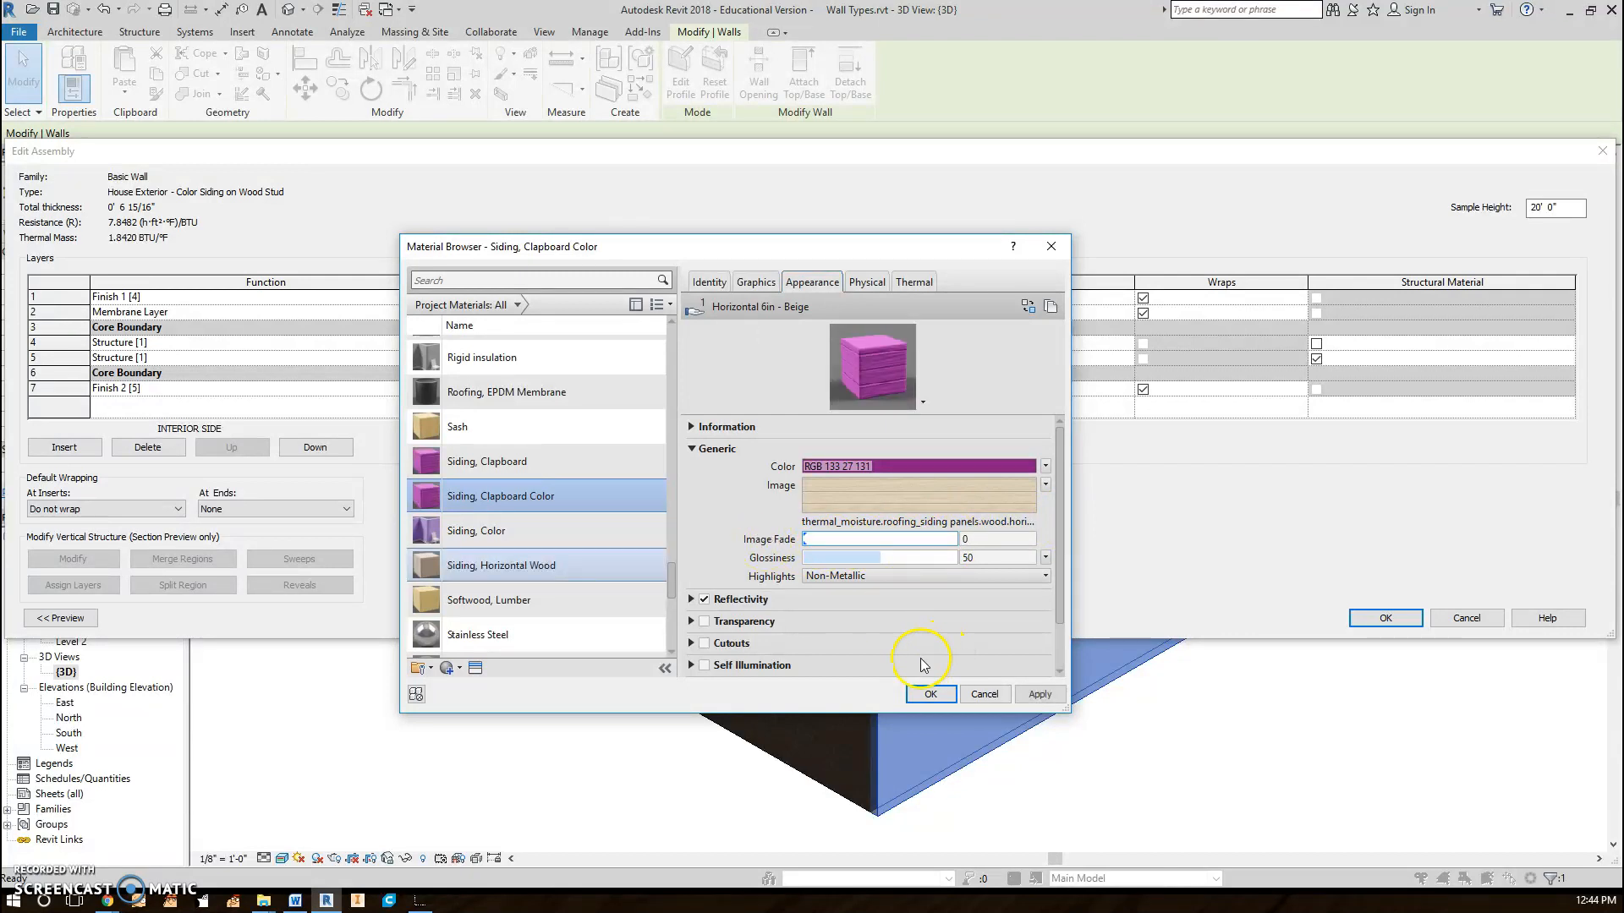
pyautogui.click(929, 694)
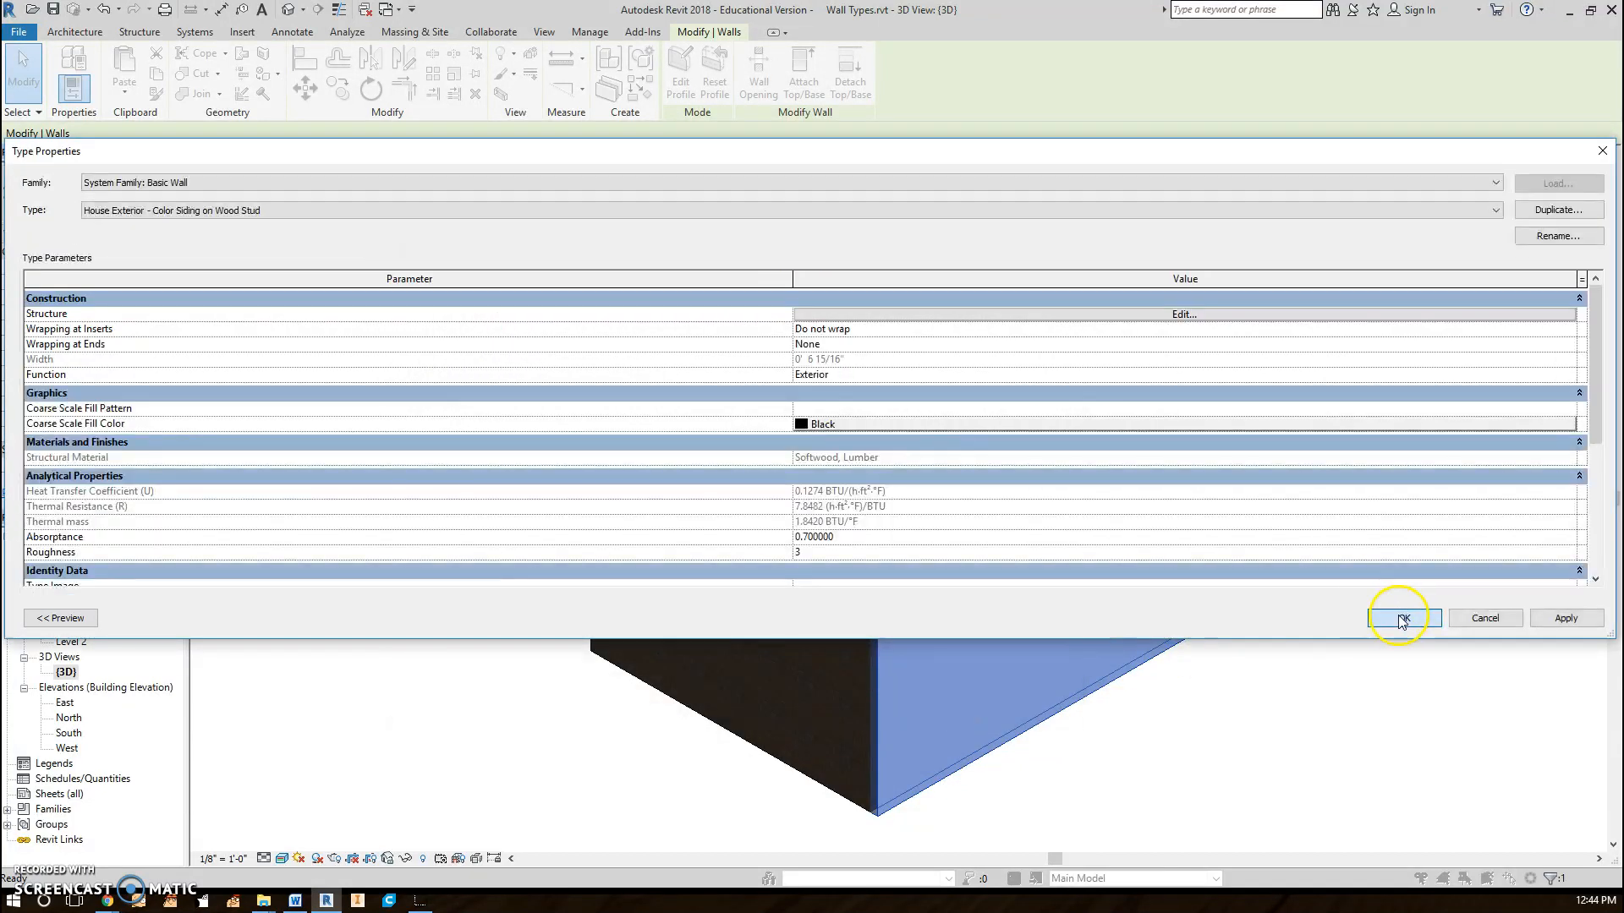
pyautogui.click(1398, 619)
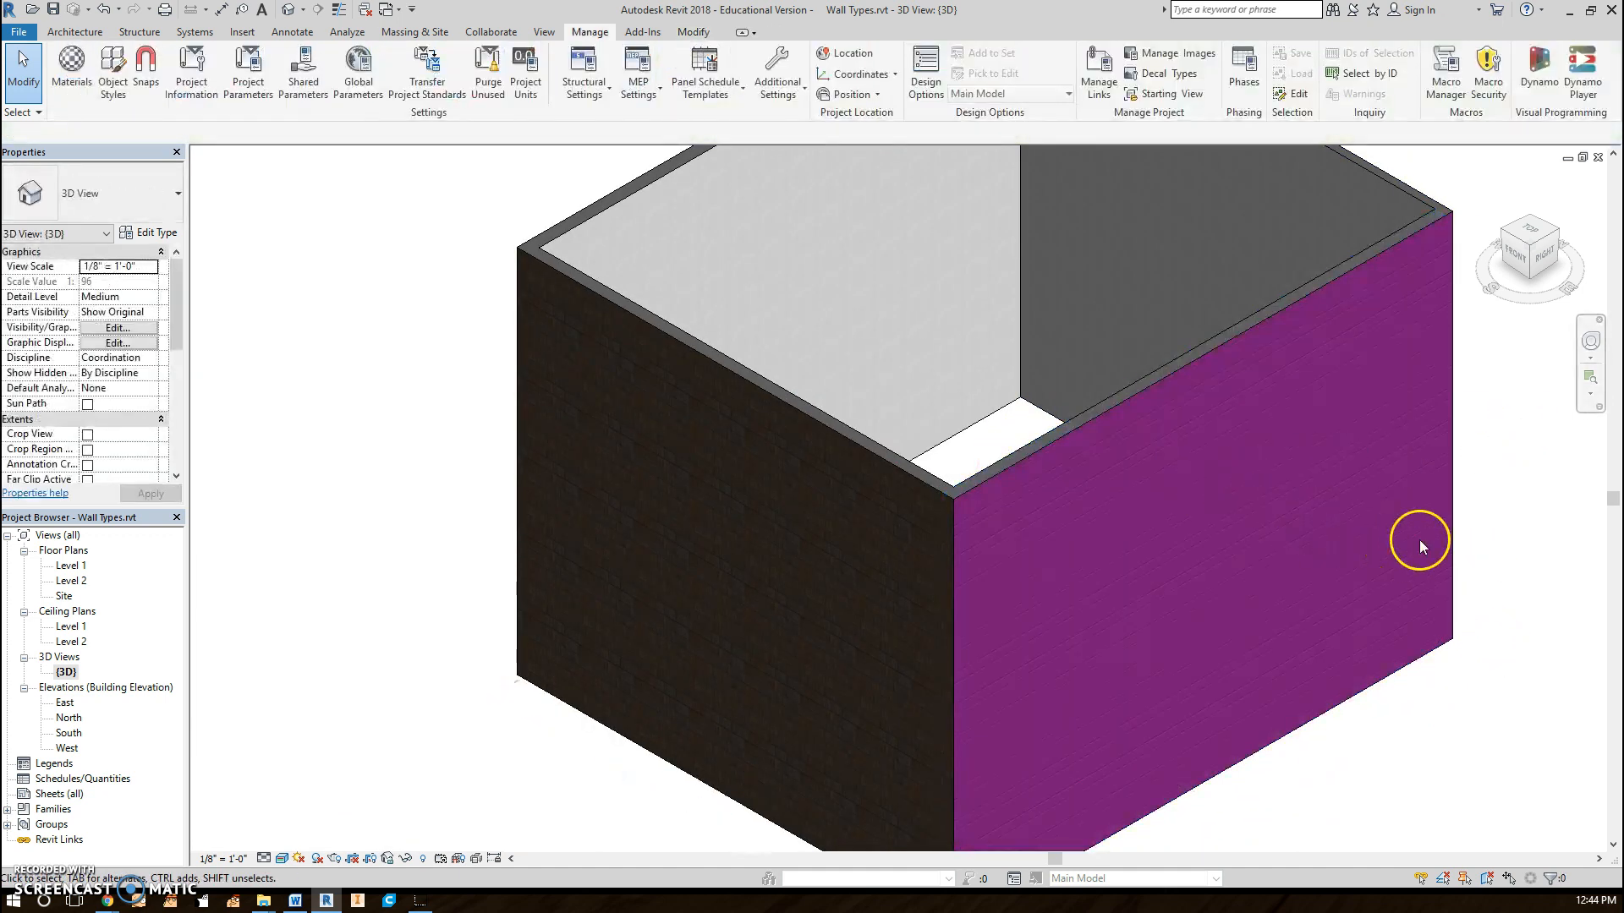
# Inspect the purple wall, then show the Siding, Clapboard material's graphics settings in Manage > Materials
pyautogui.moveTo(1422, 547); pyautogui.dragTo(1193, 458)
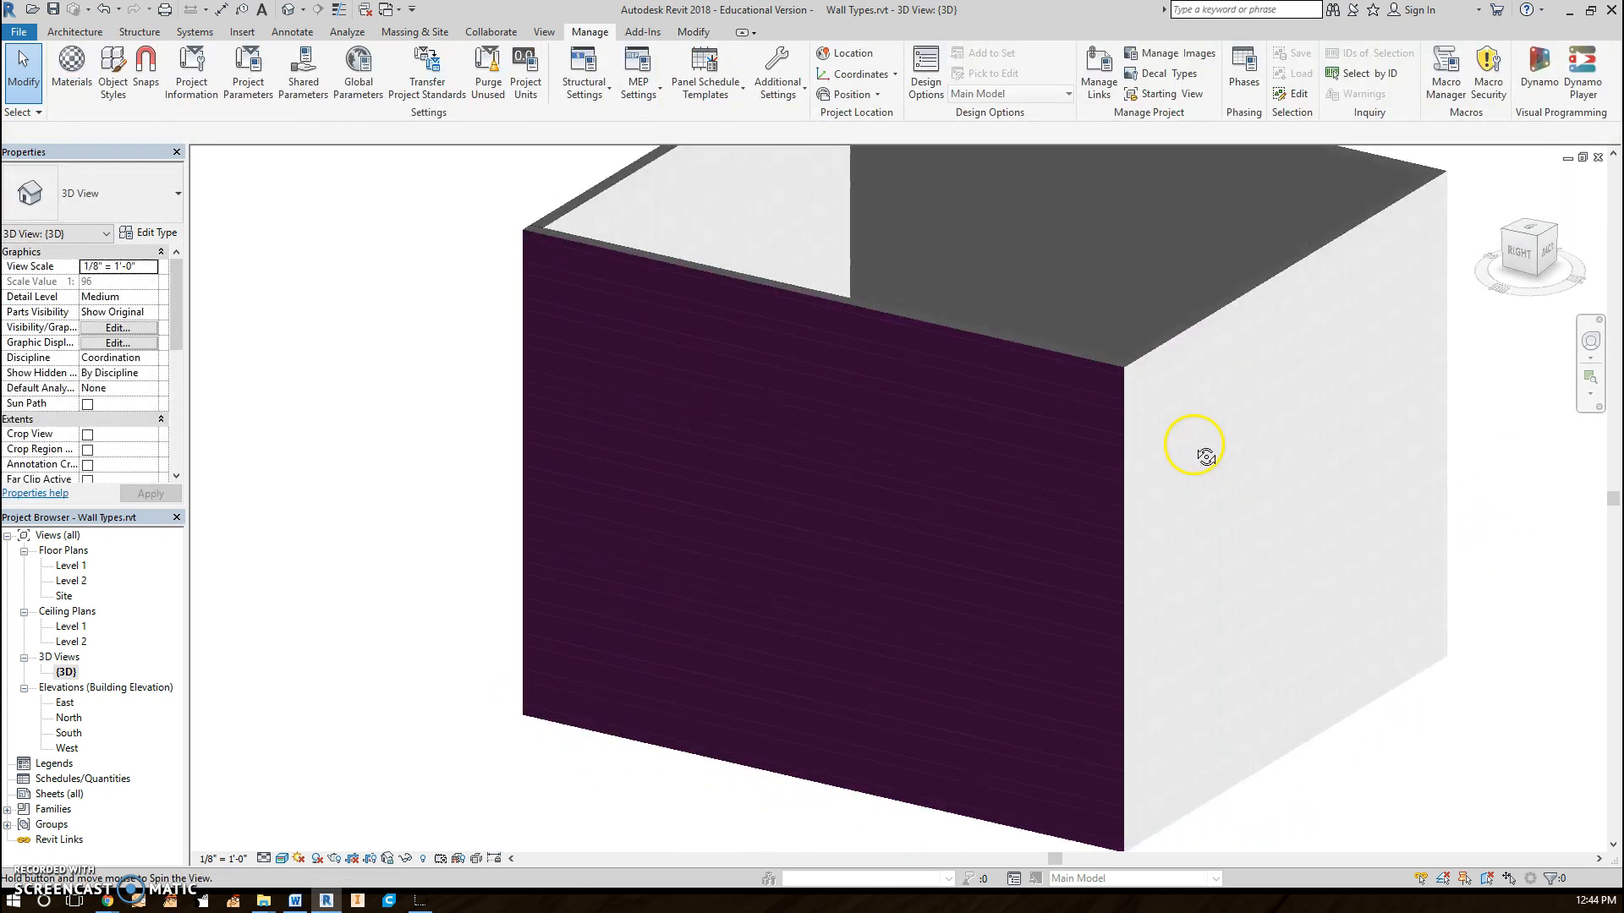
pyautogui.moveTo(1191, 449); pyautogui.dragTo(1445, 517)
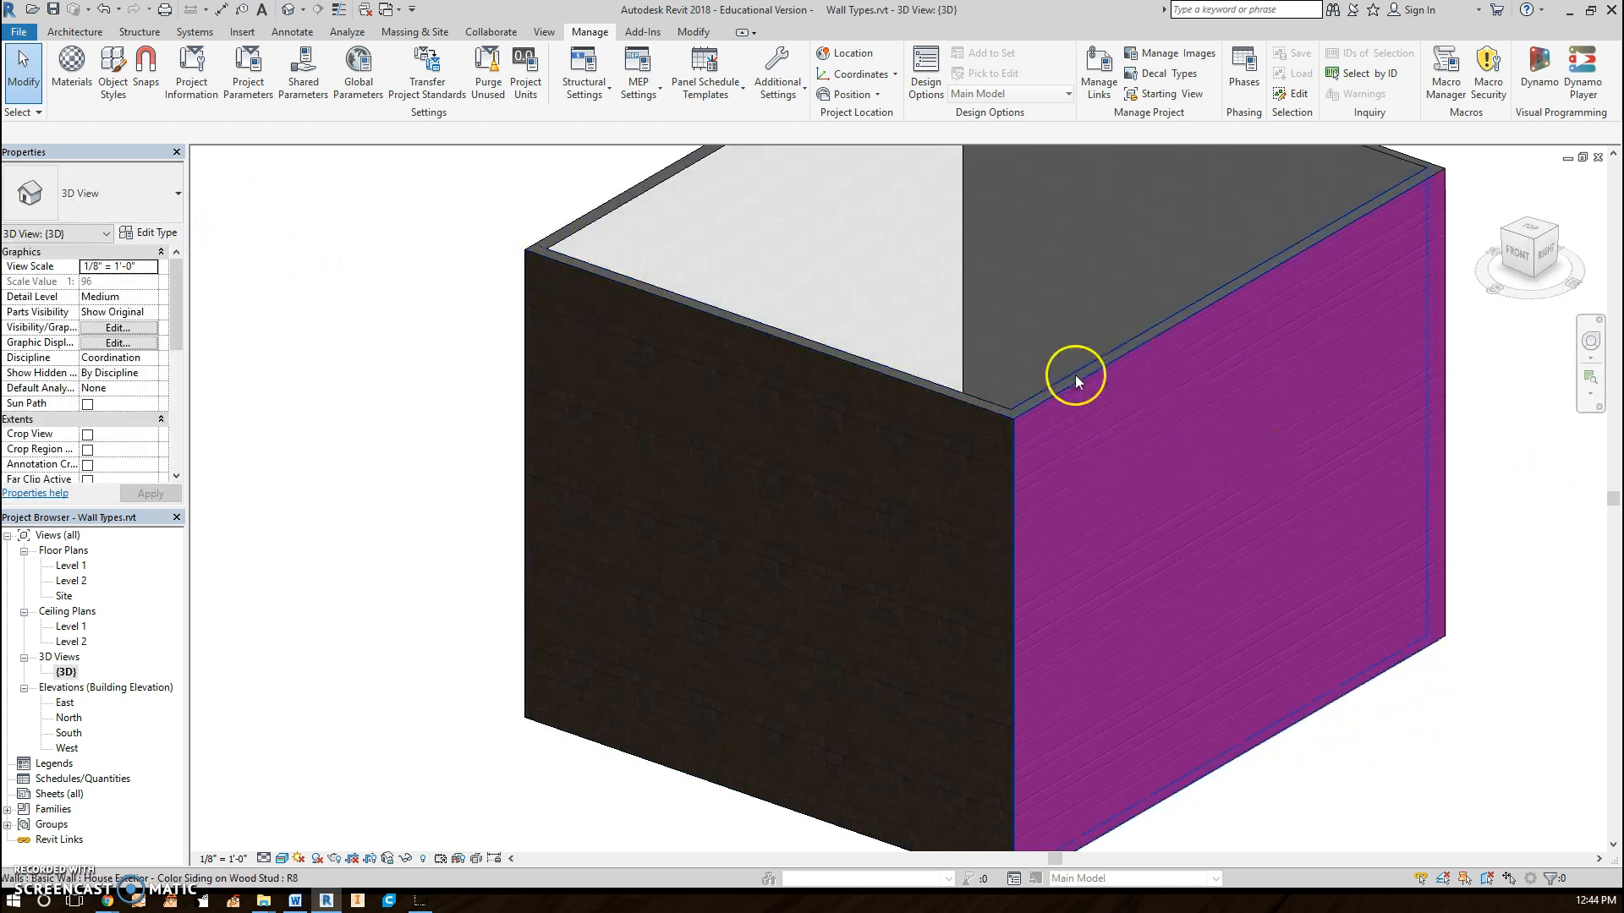
pyautogui.click(1074, 380)
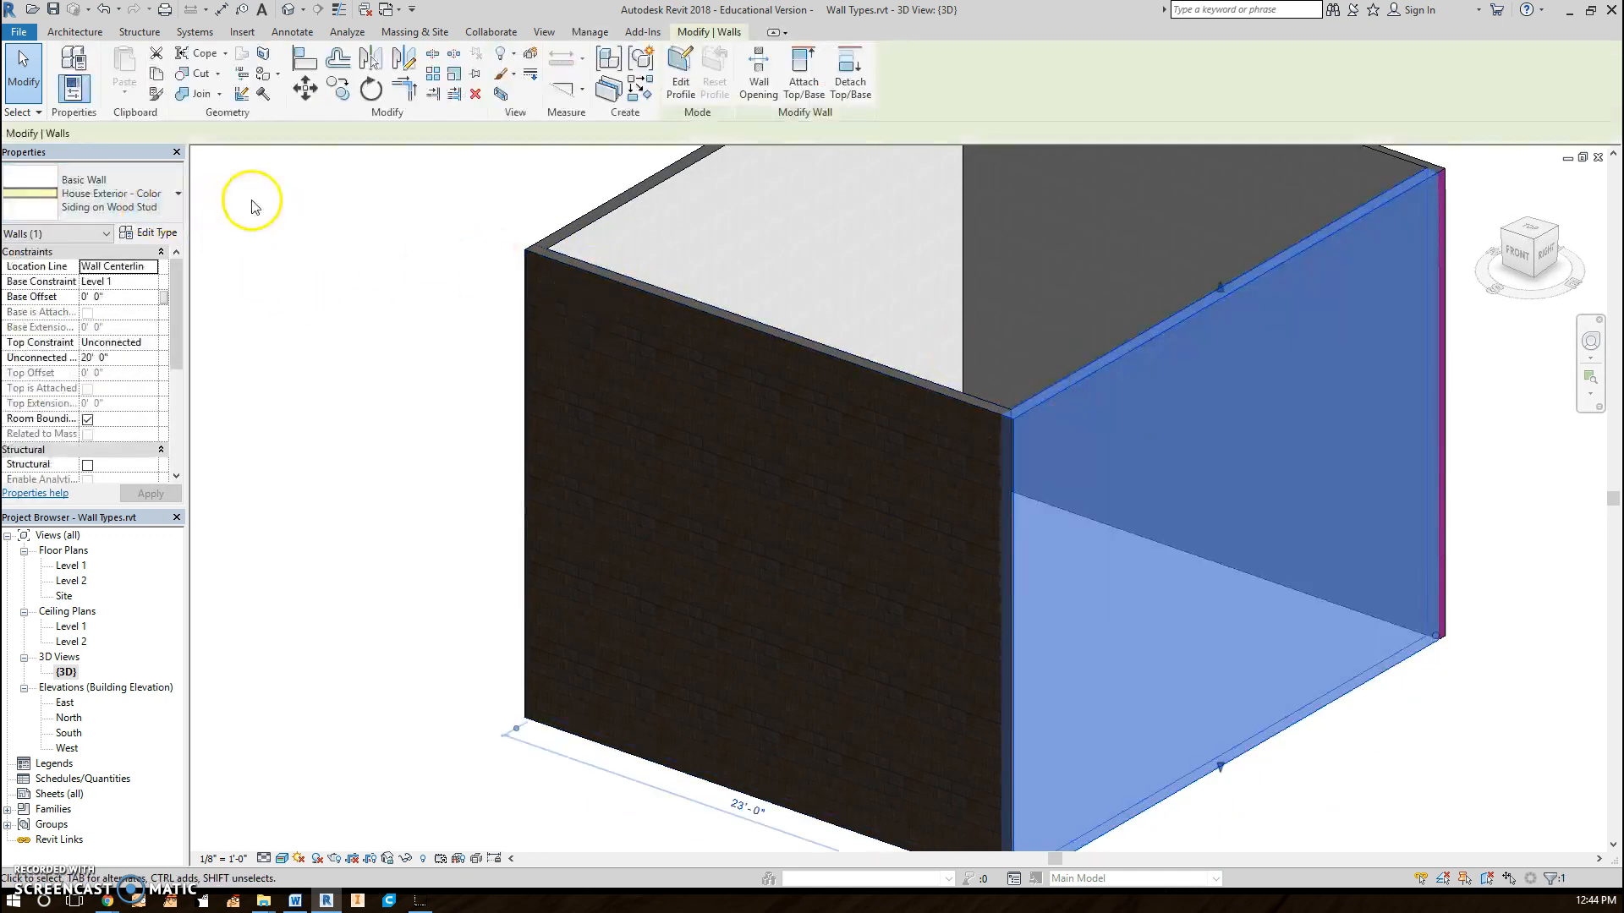
pyautogui.moveTo(546, 220)
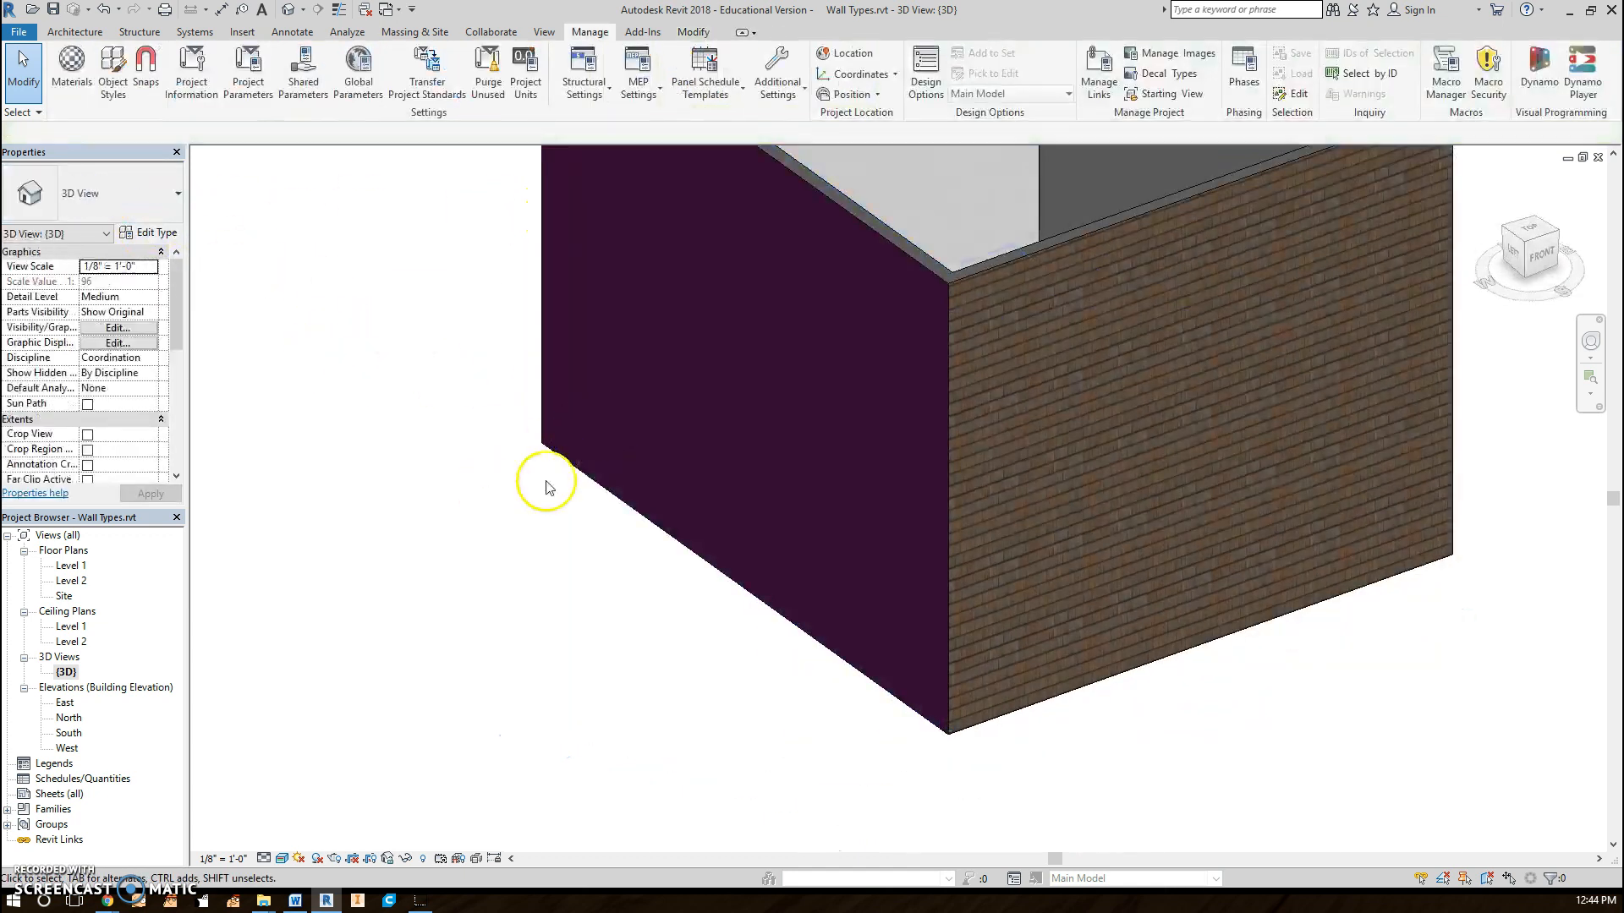
pyautogui.moveTo(546, 488); pyautogui.dragTo(675, 536)
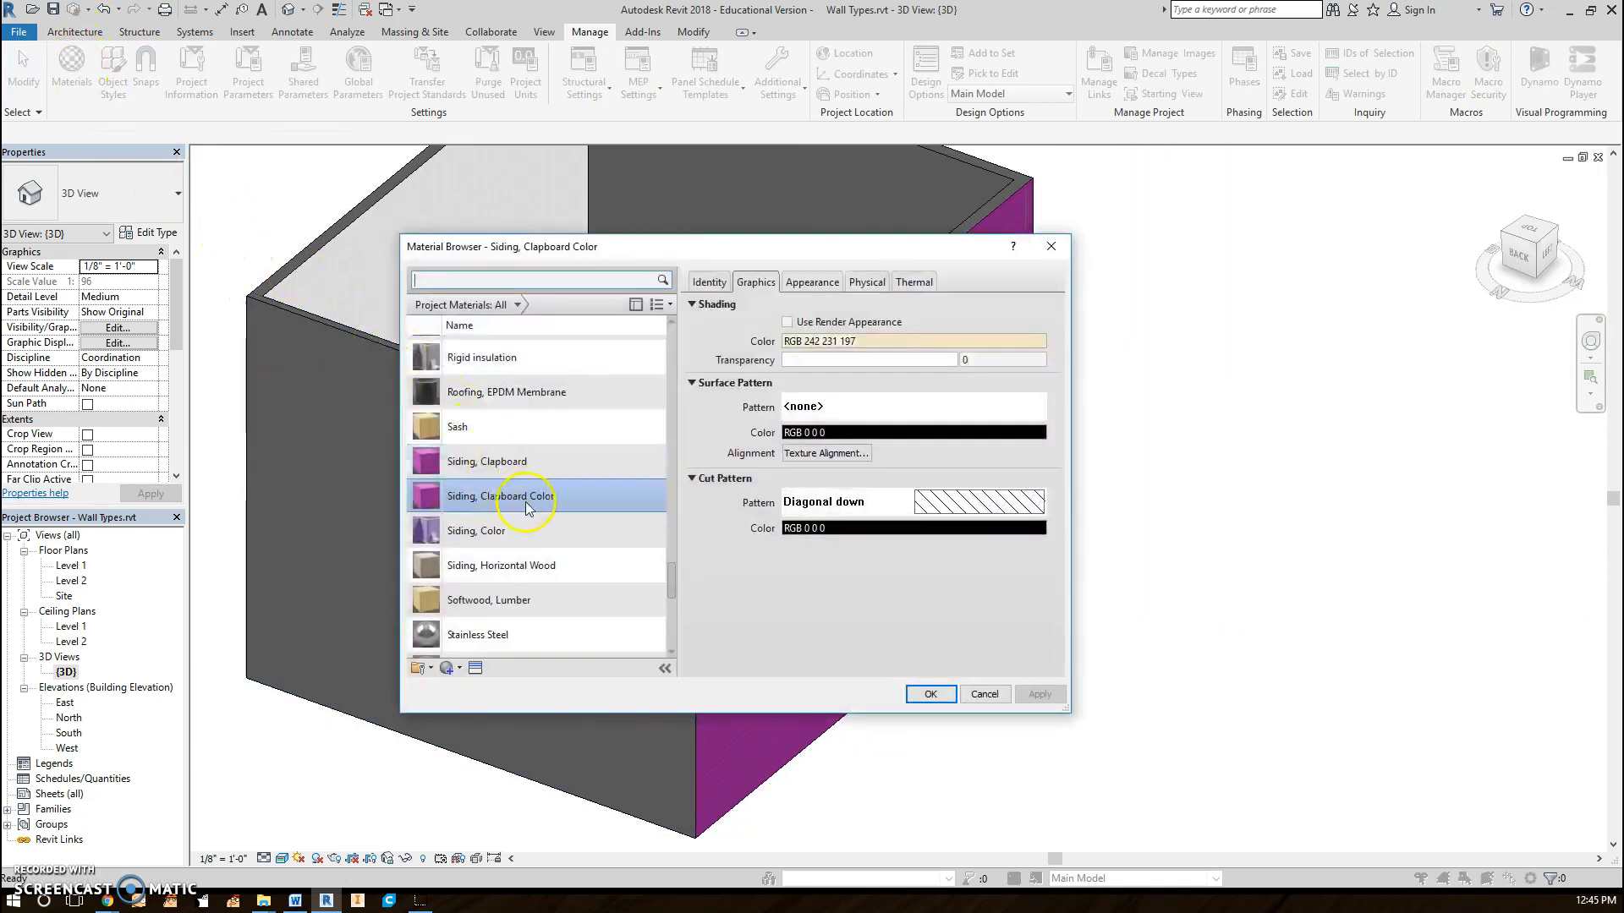
pyautogui.click(485, 460)
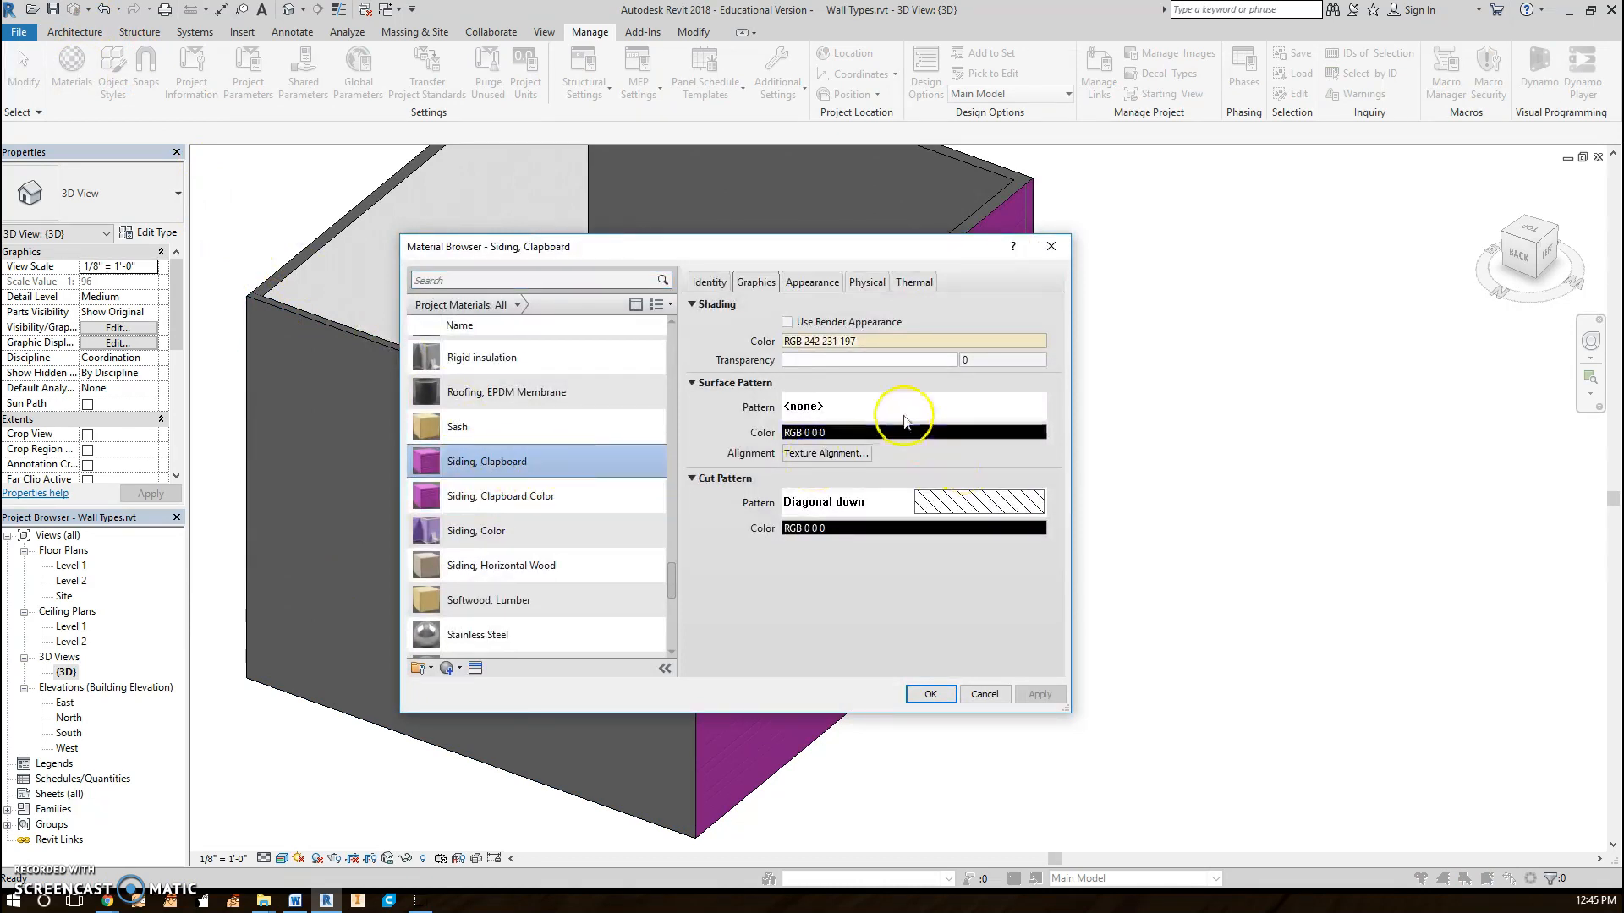